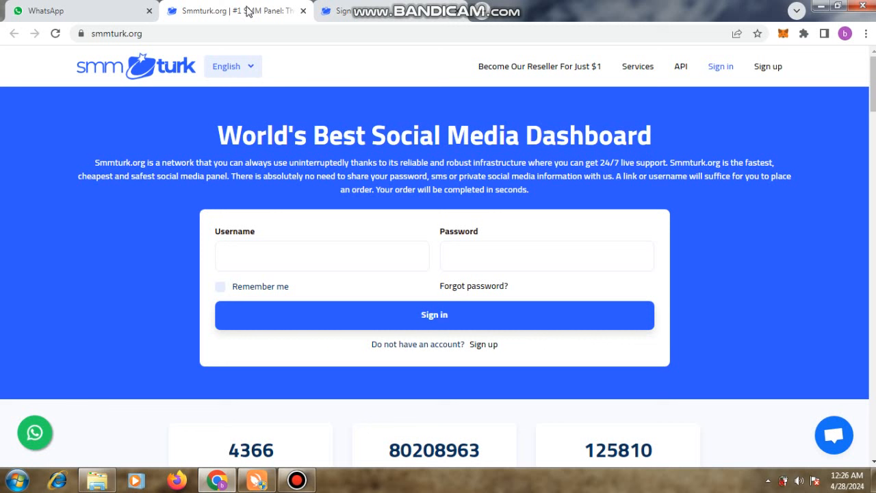
pyautogui.moveTo(305, 305)
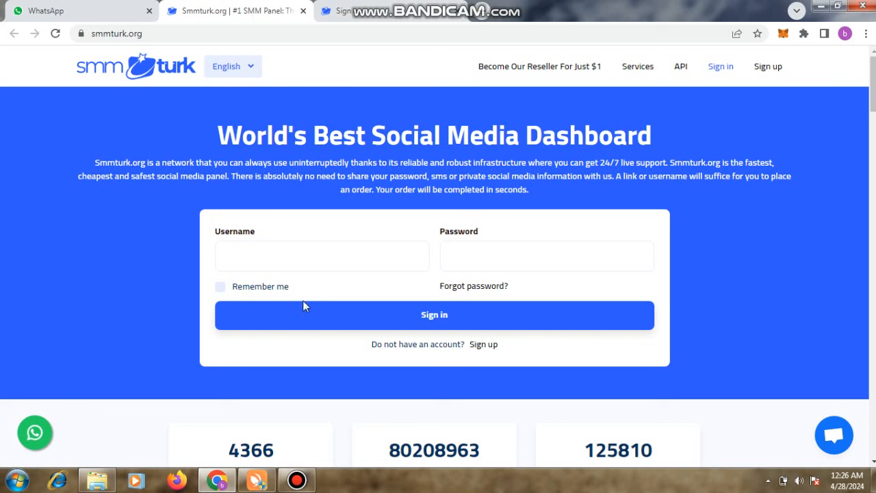
pyautogui.moveTo(520, 248)
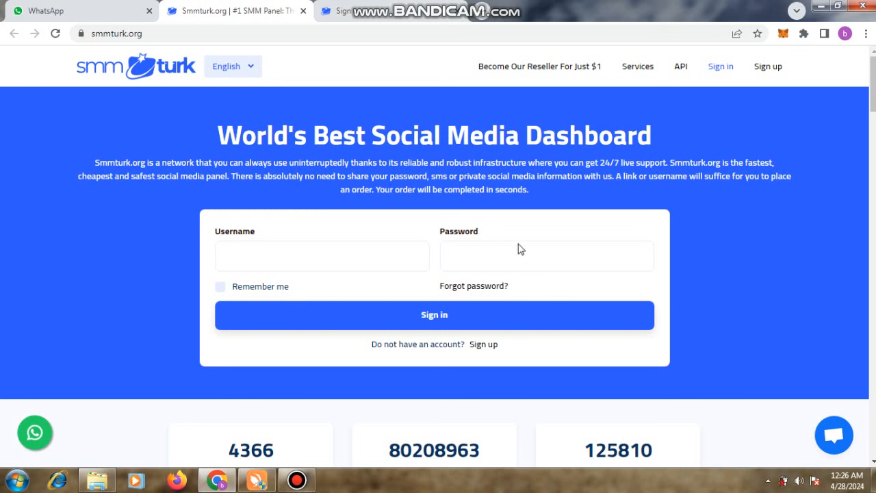
pyautogui.moveTo(484, 344)
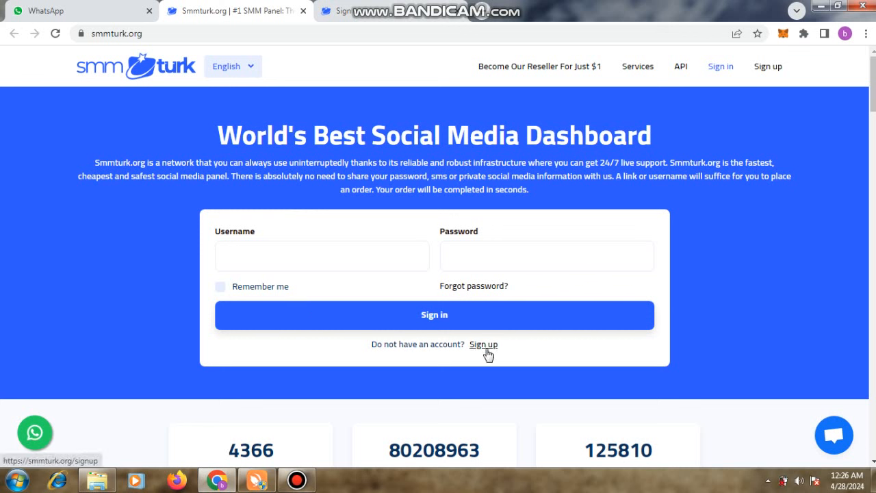
# Bring up the new-account sign-up form and place the cursor in the Last name field.
pyautogui.click(483, 345)
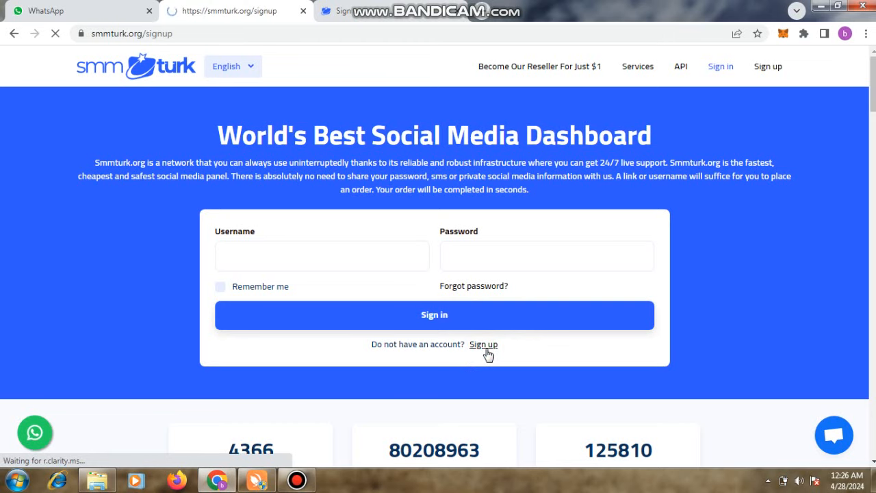
pyautogui.click(483, 344)
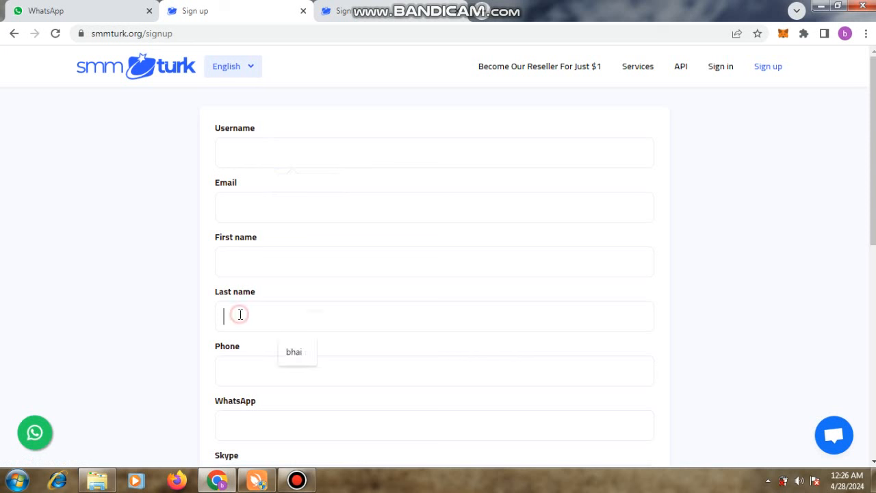
pyautogui.click(434, 371)
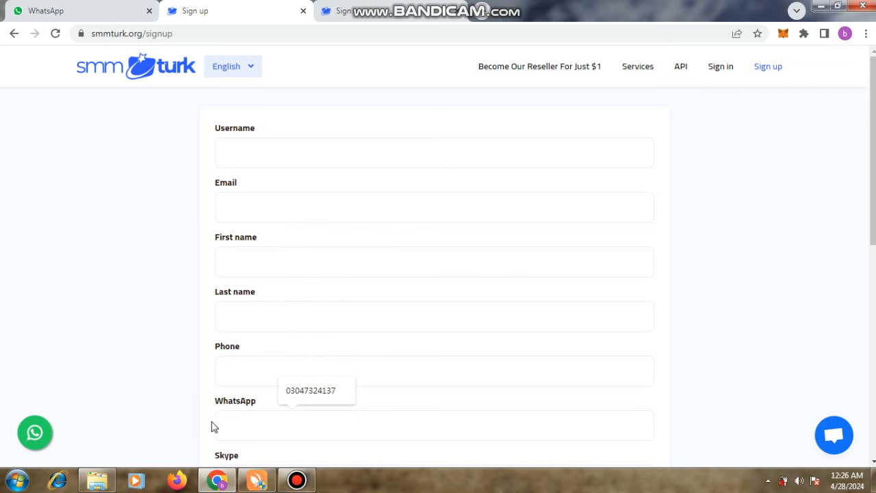
pyautogui.moveTo(213, 421)
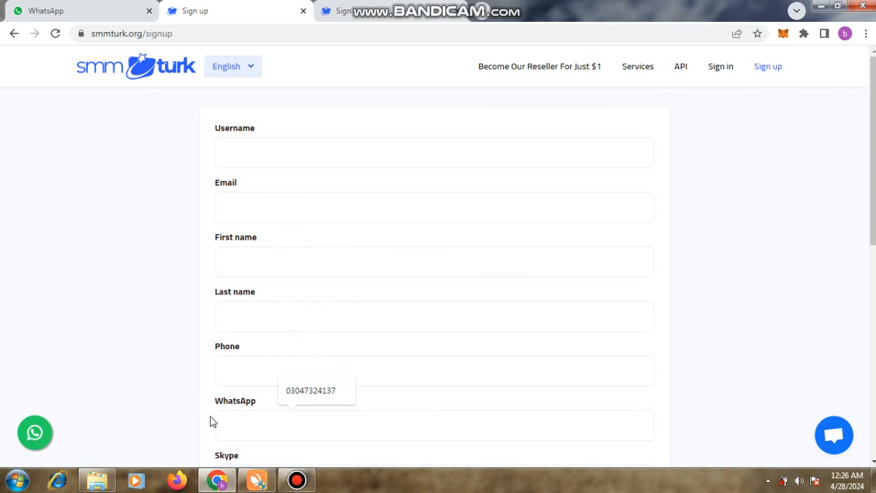
# Scroll through the remaining sign-up fields down to the Sign up button, leaving them empty.
pyautogui.scroll(-3)
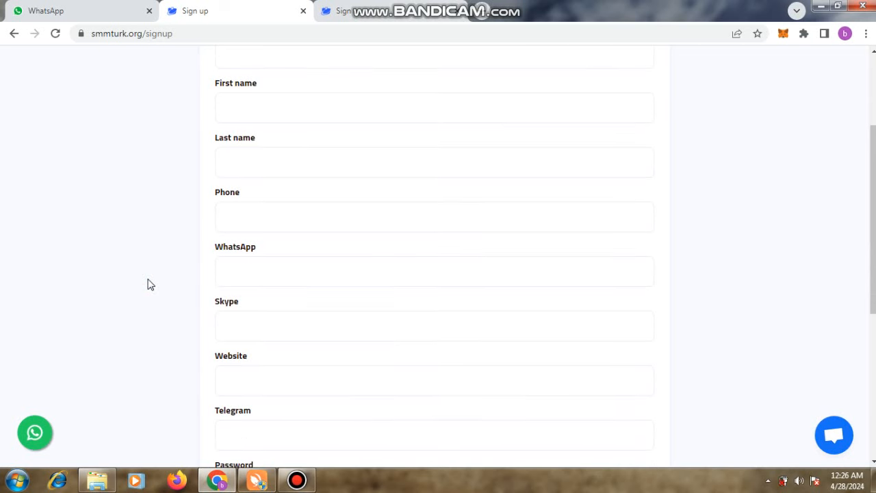
pyautogui.scroll(-3)
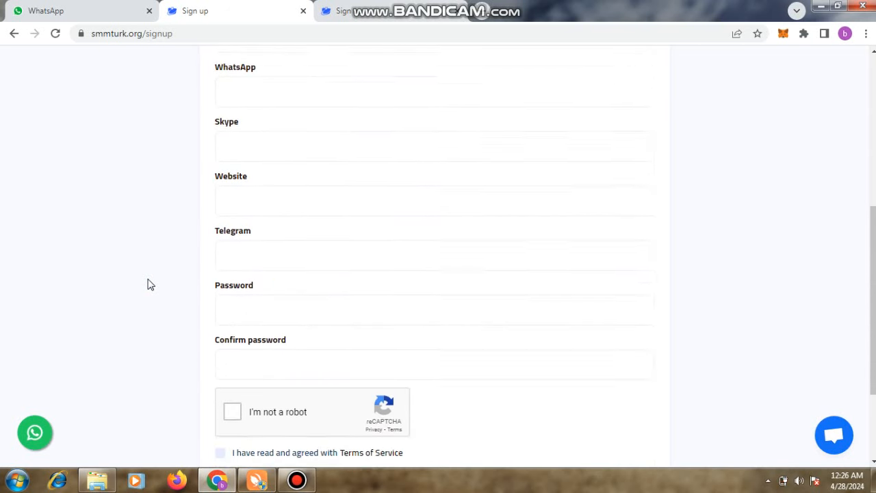
pyautogui.scroll(-3)
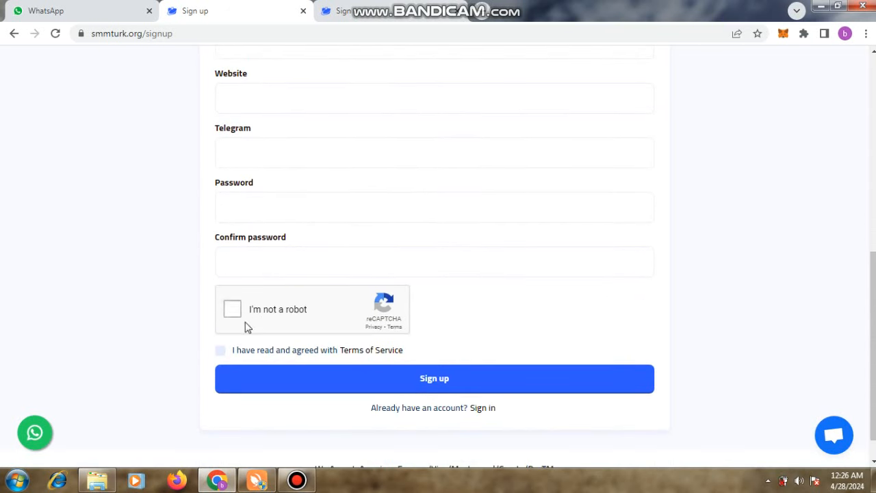
pyautogui.moveTo(188, 363)
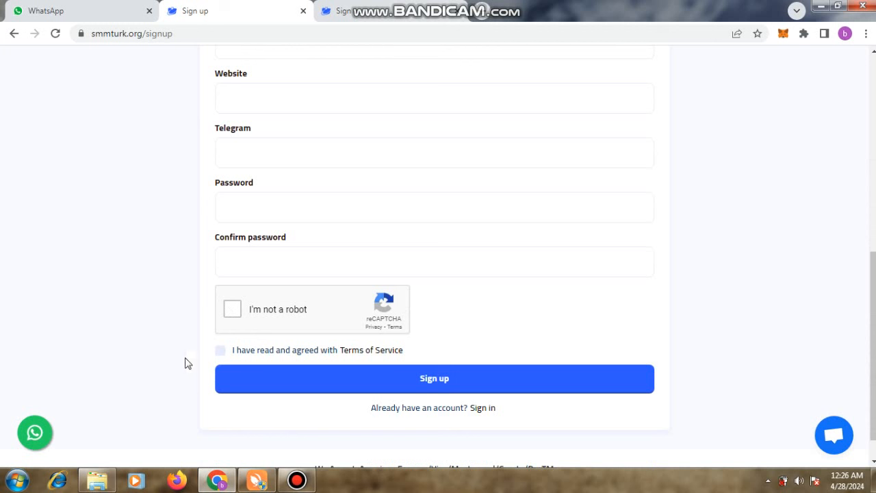
pyautogui.moveTo(164, 278)
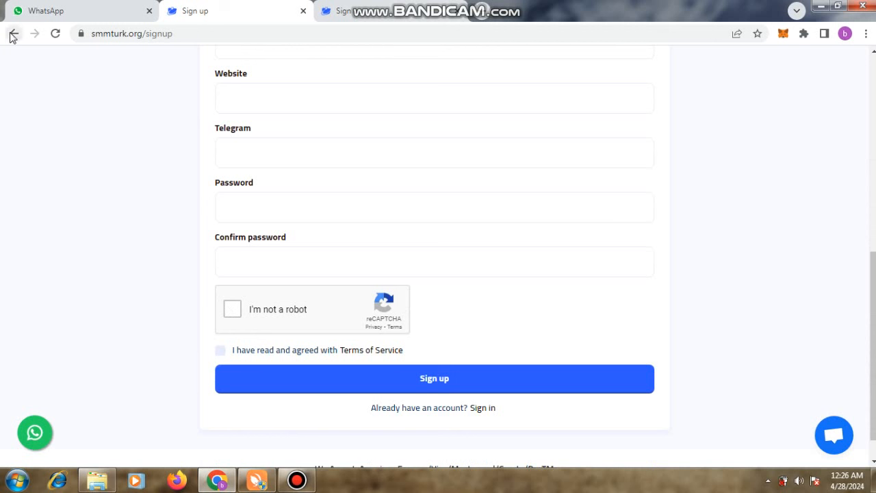
# Return to the homepage and sign in with the saved credentials, reaching the zero-balance new-order dashboard.
pyautogui.click(12, 32)
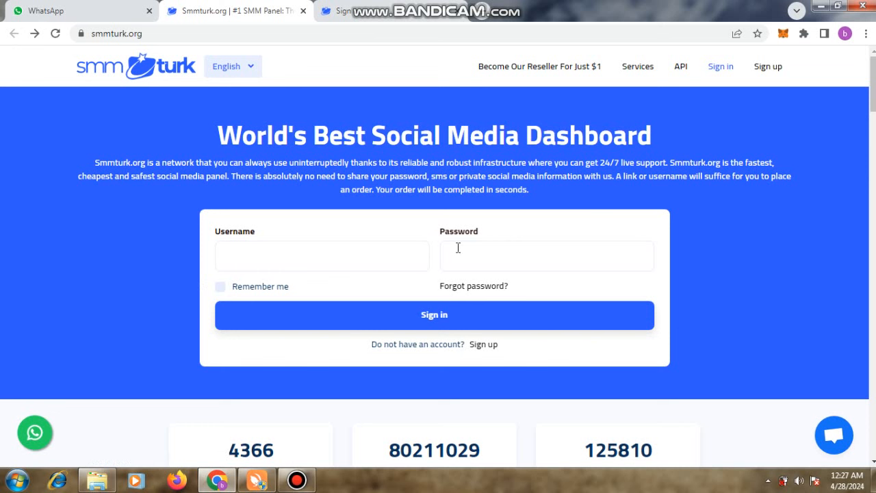
pyautogui.click(434, 314)
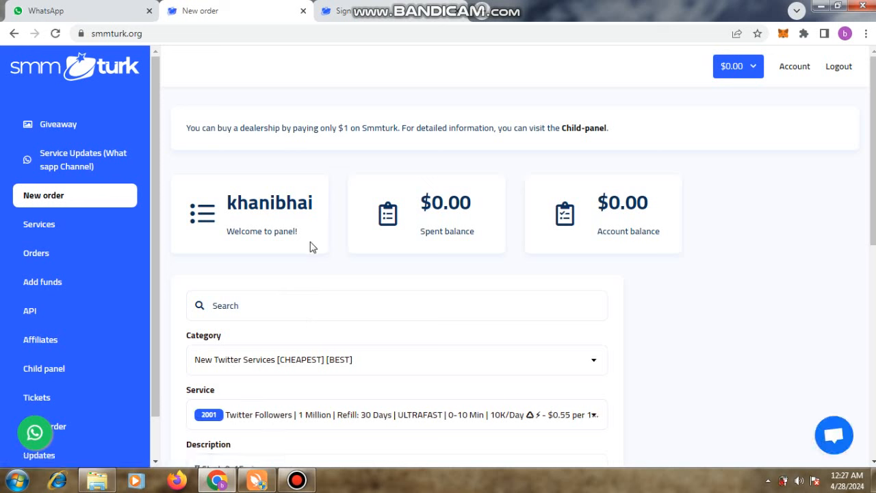
pyautogui.moveTo(631, 274)
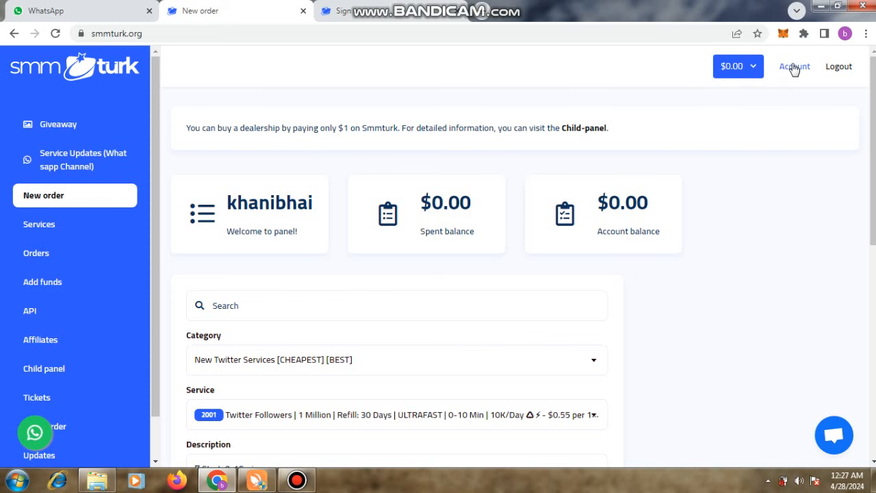
# Review the Account settings page down to security, timezone and API key, then head to Giveaway.
pyautogui.click(794, 67)
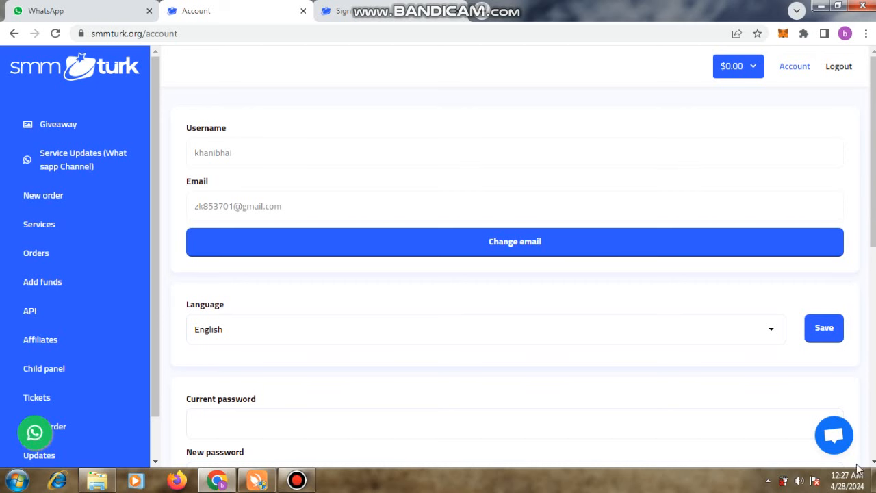
pyautogui.scroll(-3)
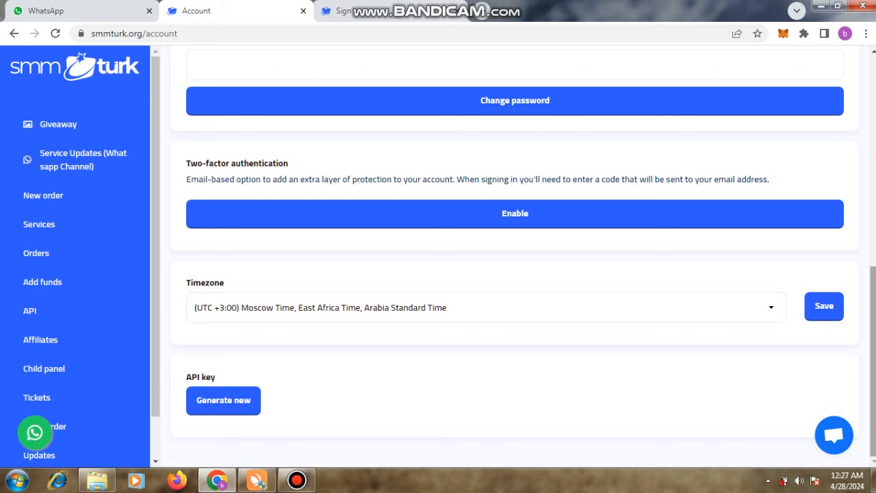
pyautogui.moveTo(262, 204)
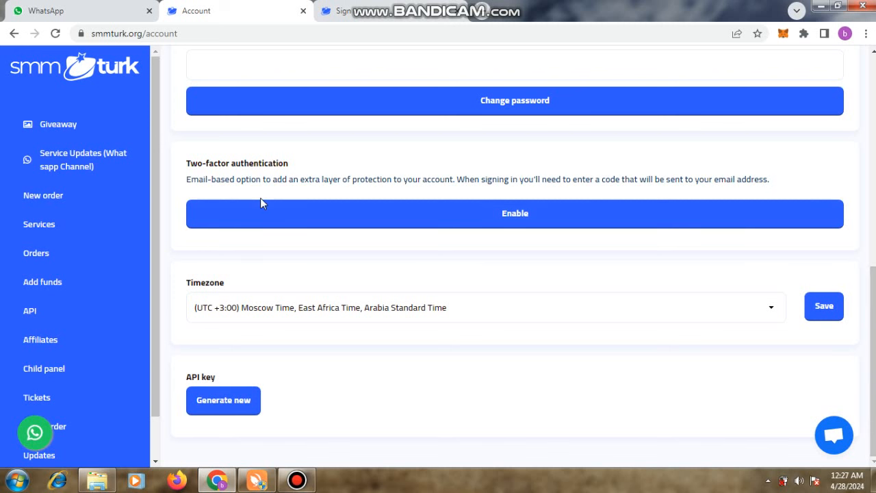
pyautogui.click(58, 124)
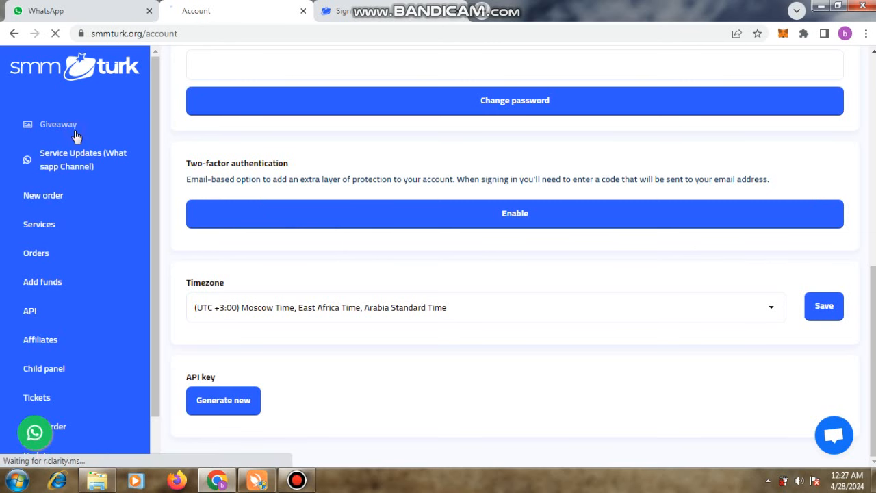
# Read the Giveaway reward rules through the YouTube, forum, guest posting and Trustpilot sections.
pyautogui.click(58, 124)
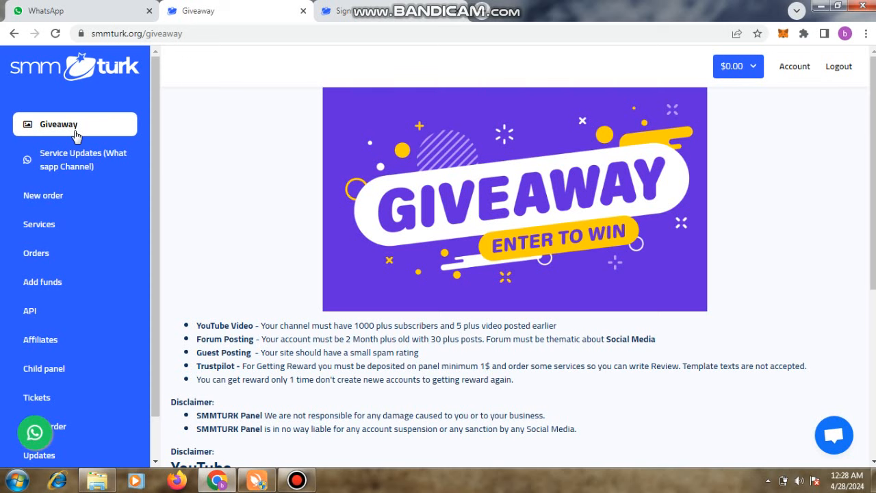
pyautogui.scroll(-3)
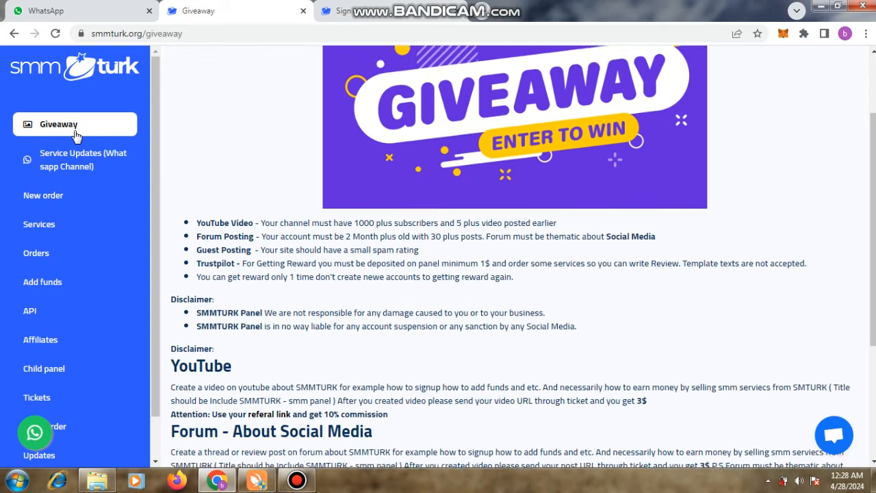
pyautogui.scroll(-3)
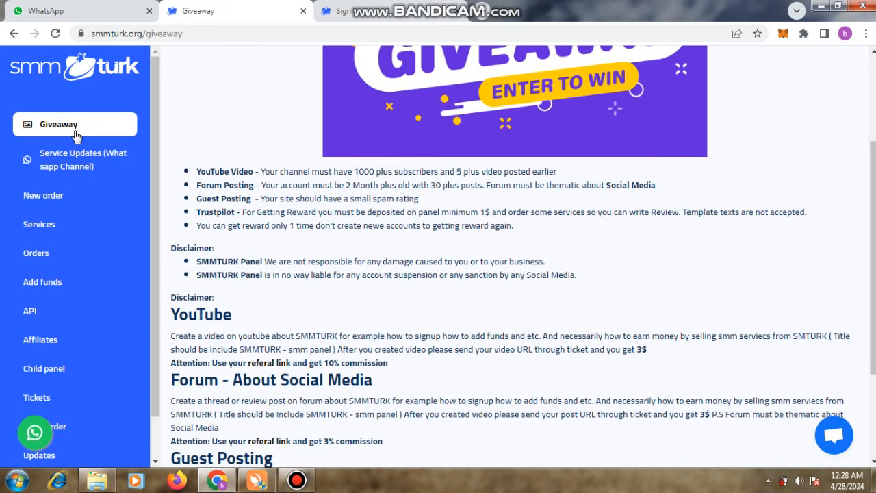
pyautogui.scroll(-3)
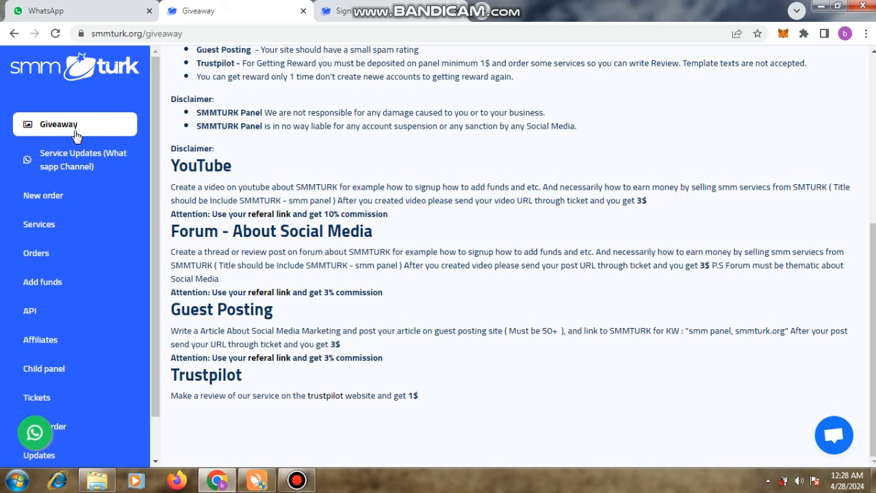
pyautogui.moveTo(71, 140)
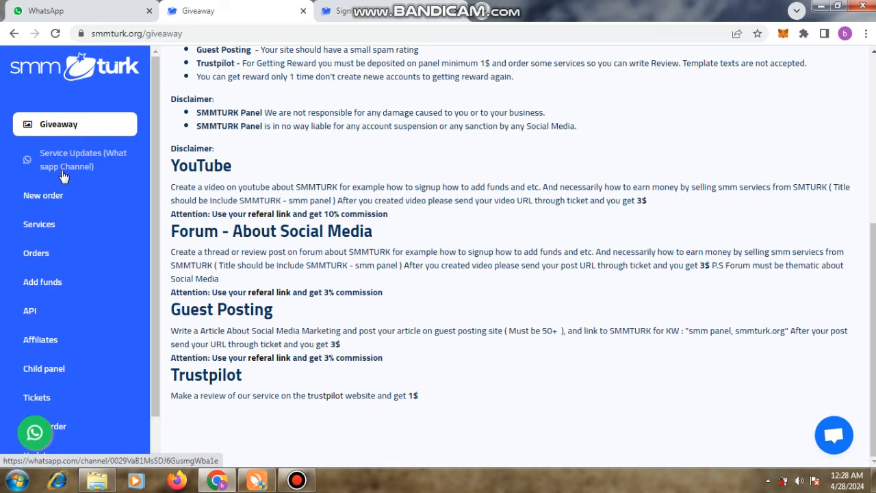
pyautogui.click(42, 195)
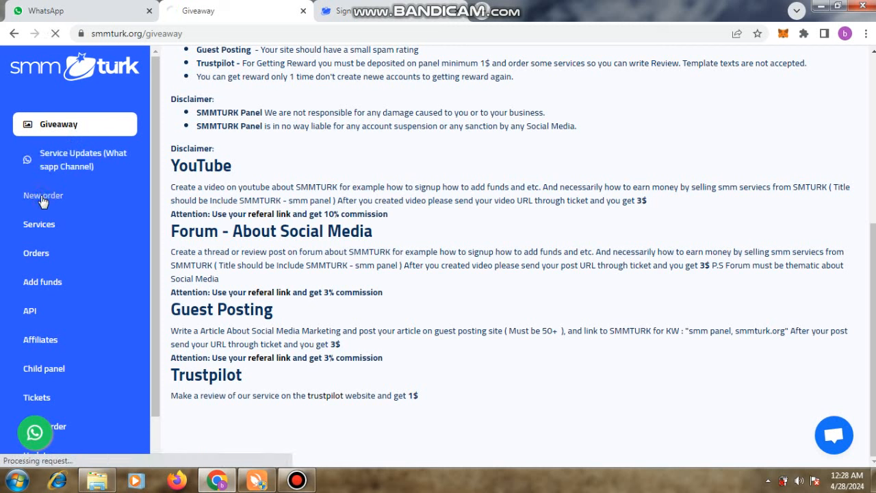
# Search the new-order services for 'youtube' and browse the matching YouTube services with prices.
pyautogui.click(42, 195)
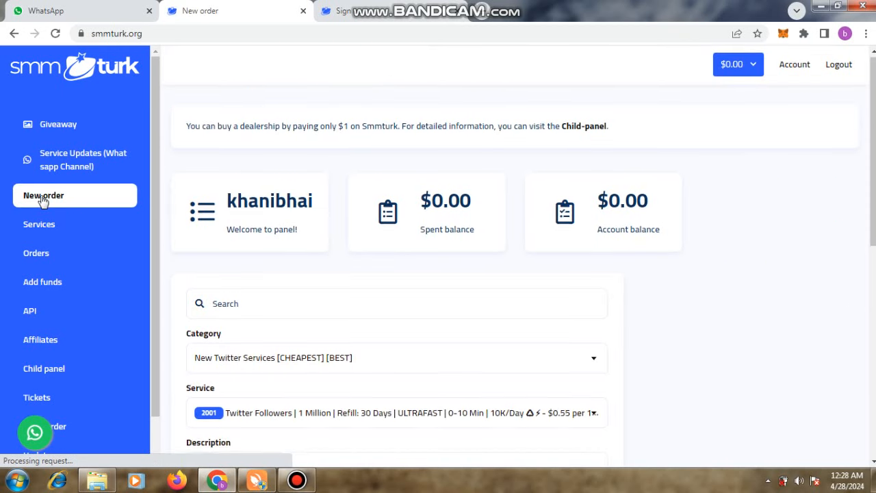
pyautogui.scroll(-3)
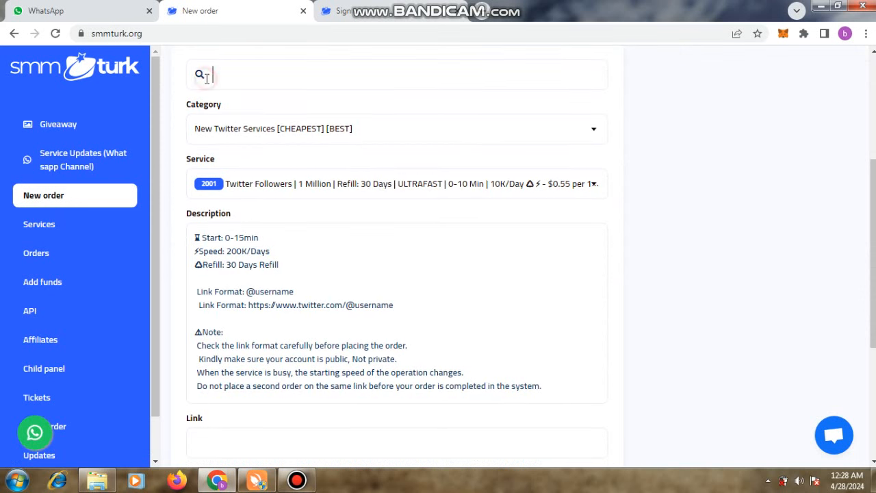
pyautogui.write('youtube')
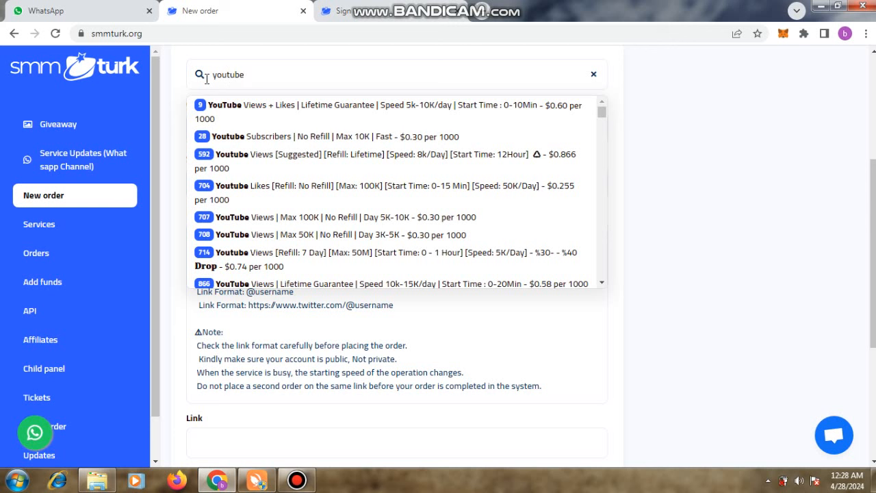
pyautogui.moveTo(335, 136)
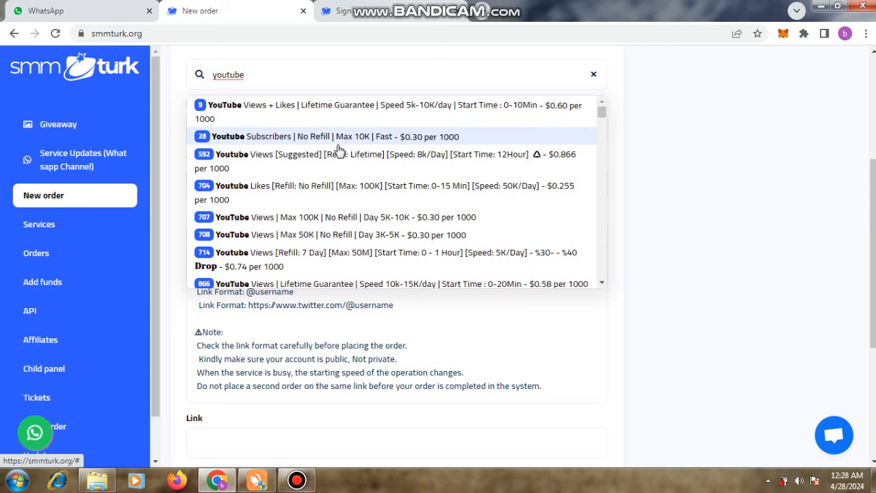
pyautogui.click(239, 74)
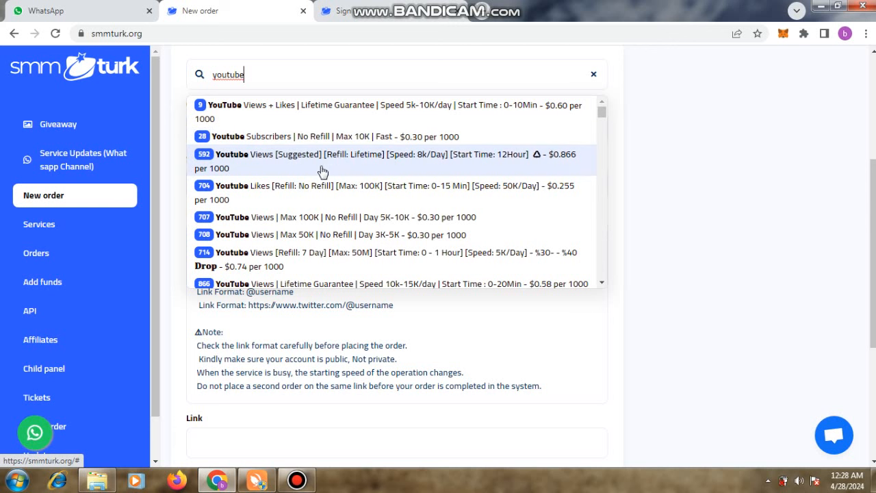
pyautogui.moveTo(312, 190)
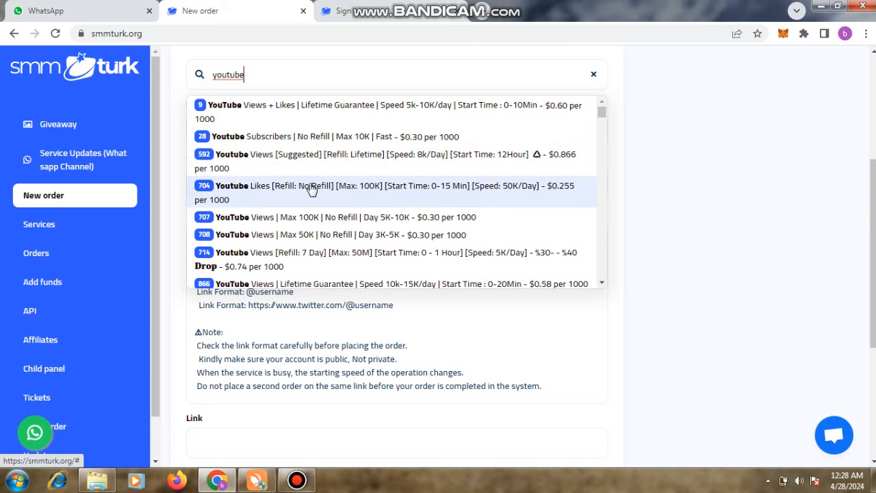
pyautogui.moveTo(301, 217)
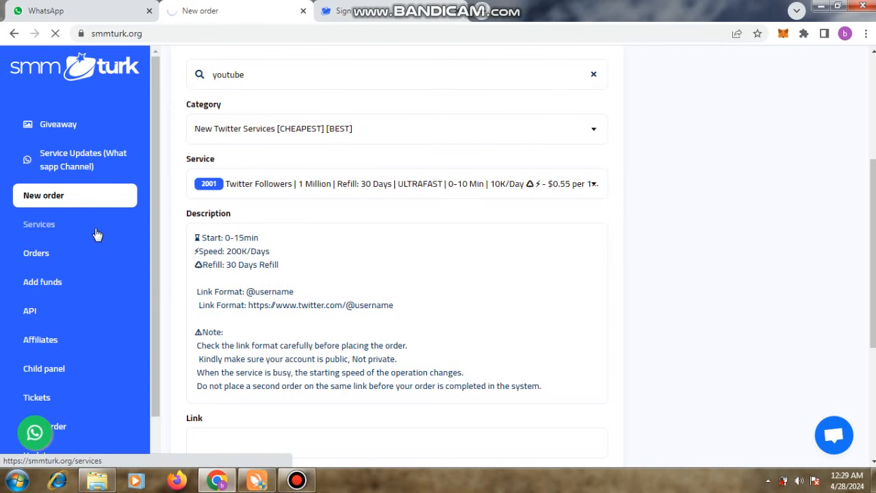
# Browse the full Services price list through its Twitter, Instagram and TikTok offerings, then go to Add funds.
pyautogui.click(39, 224)
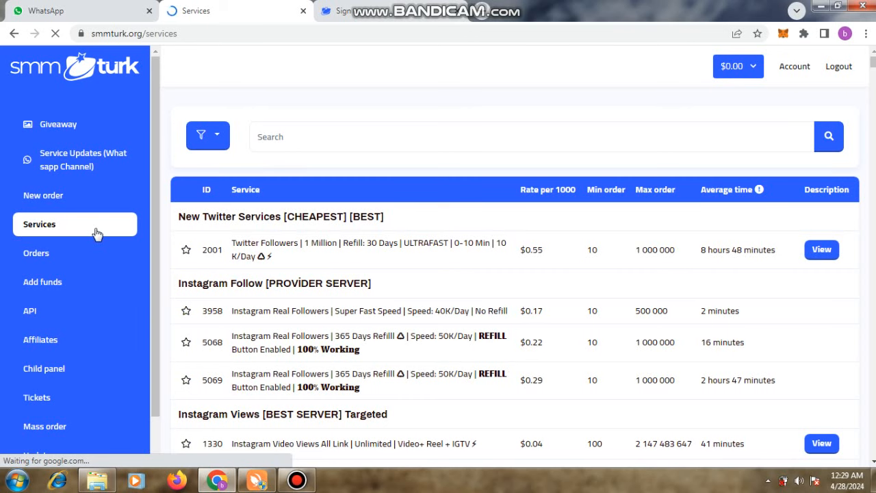
pyautogui.scroll(-3)
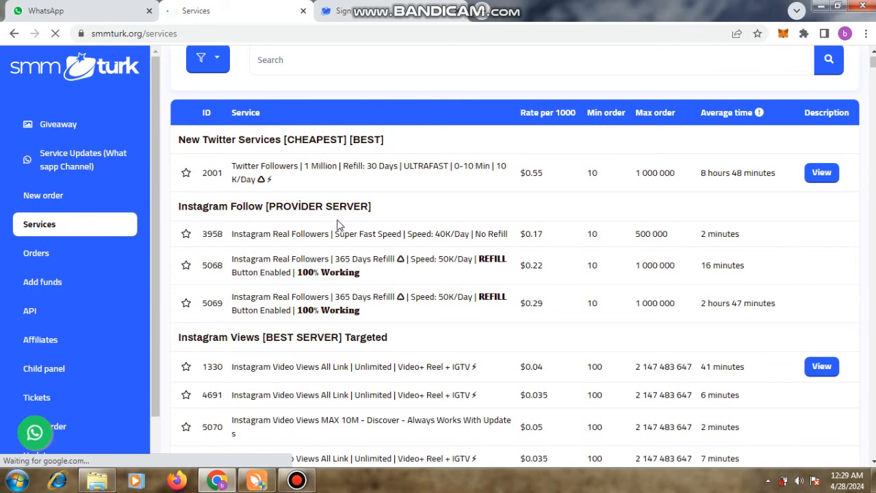
pyautogui.scroll(-3)
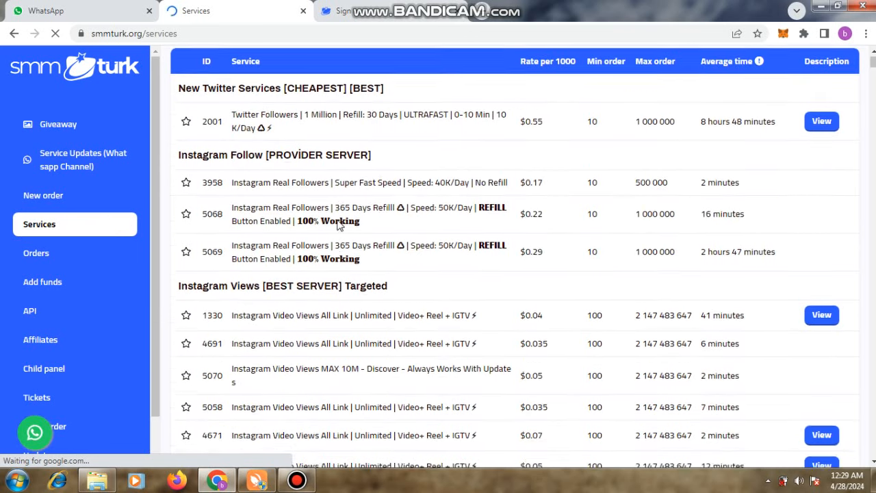
pyautogui.scroll(-3)
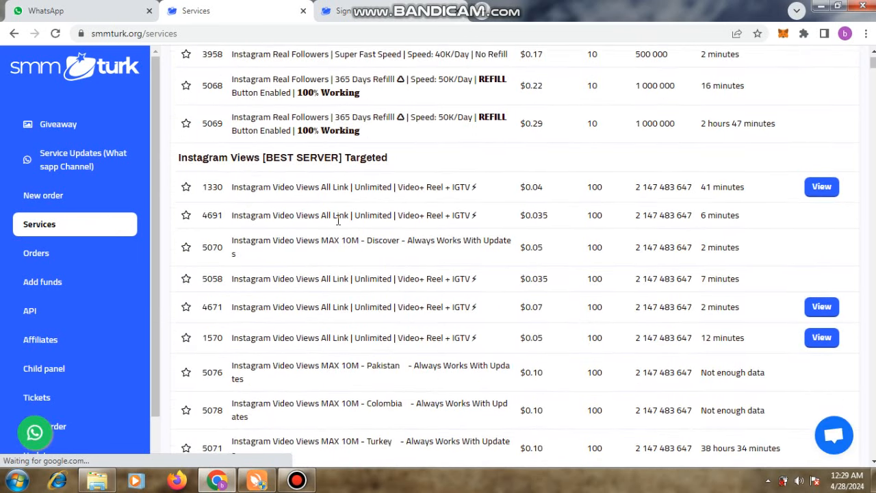
pyautogui.scroll(-3)
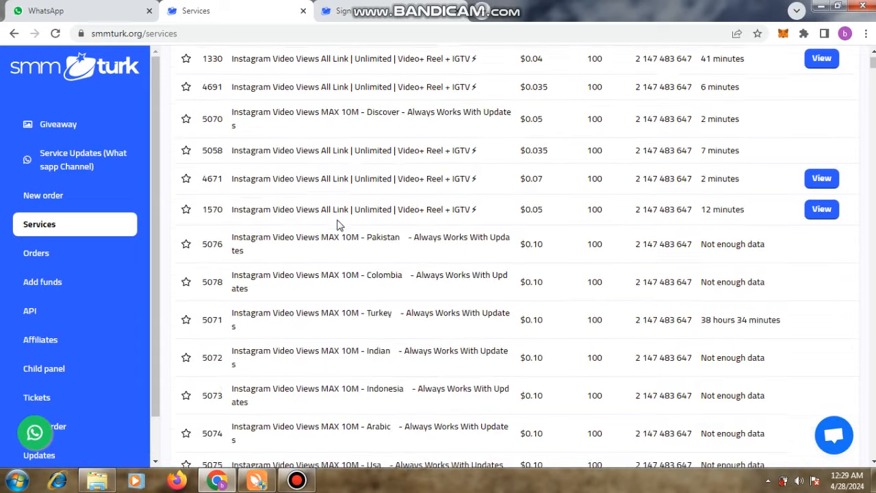
pyautogui.scroll(-3)
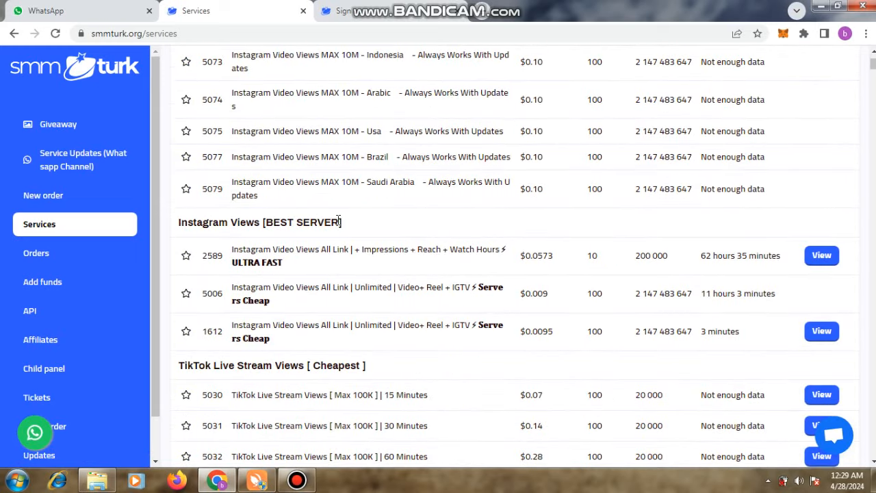
pyautogui.scroll(-3)
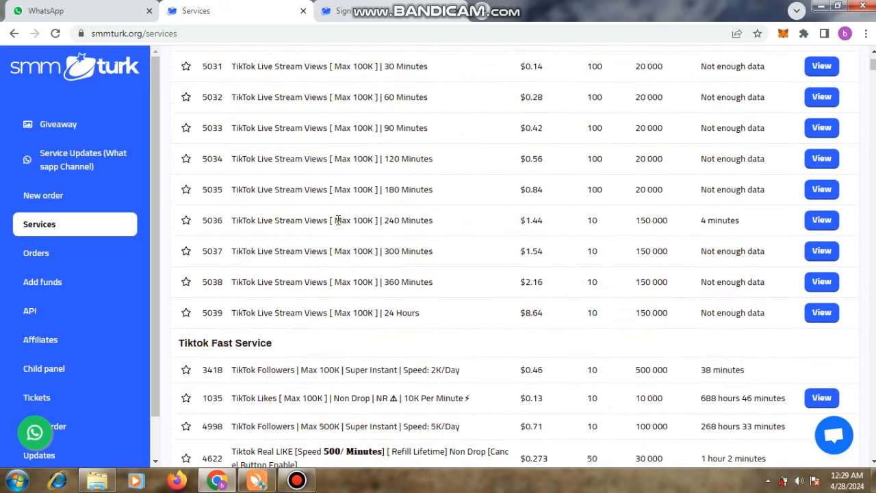
pyautogui.scroll(-3)
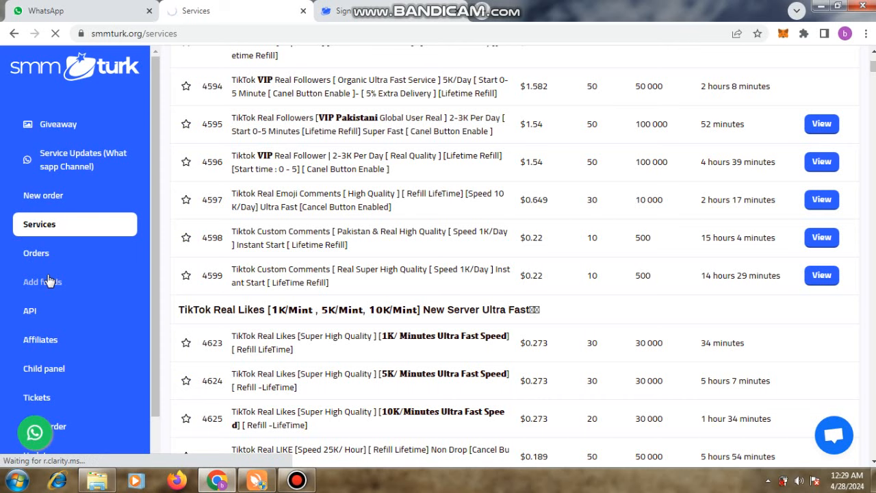
pyautogui.click(43, 281)
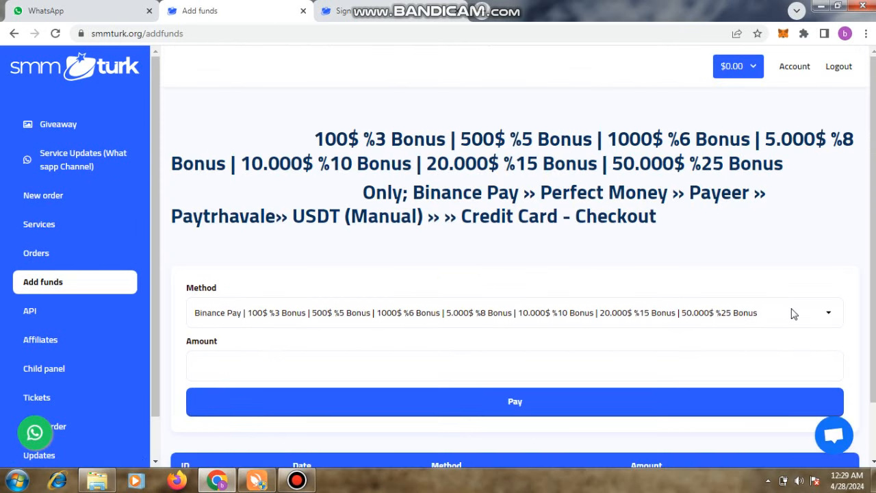
# Choose the Cryptomus payment method, enter an amount of 50 dollars and submit the deposit with Pay.
pyautogui.click(828, 313)
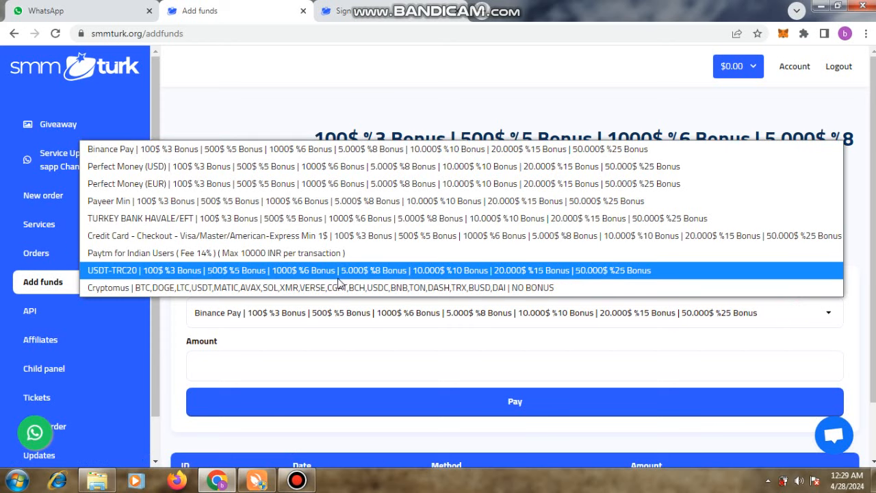
pyautogui.click(342, 269)
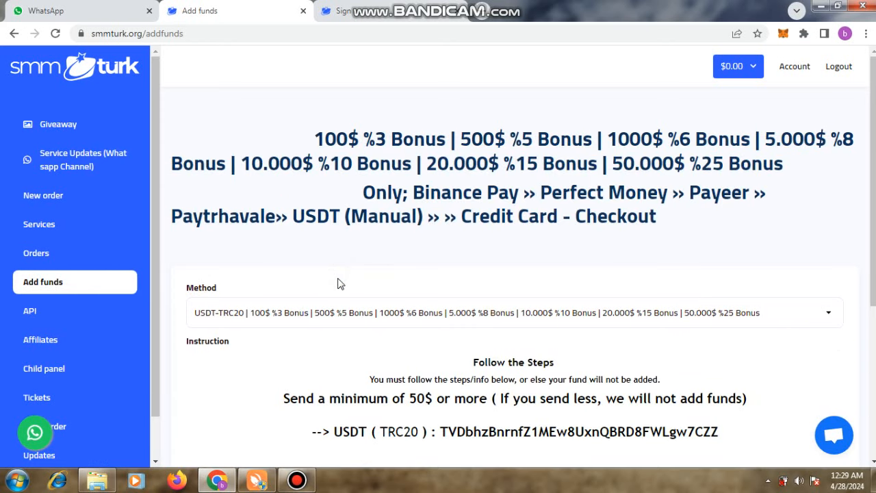
pyautogui.moveTo(551, 377)
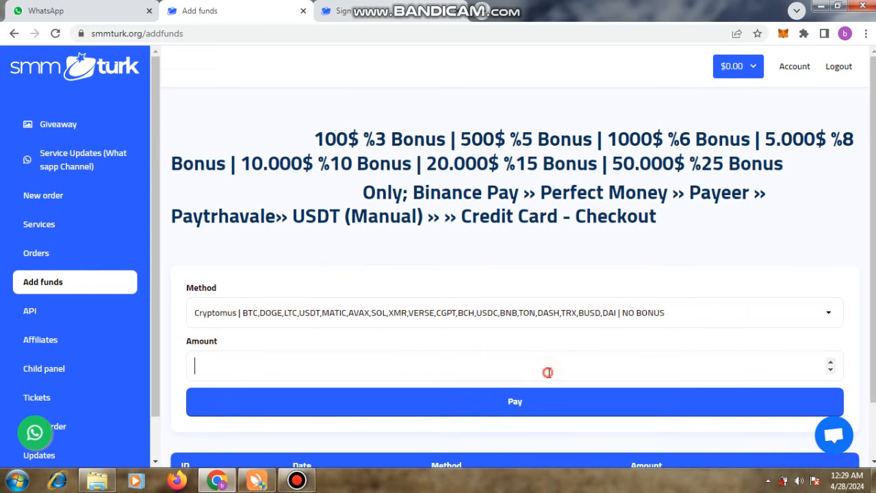
pyautogui.write('5')
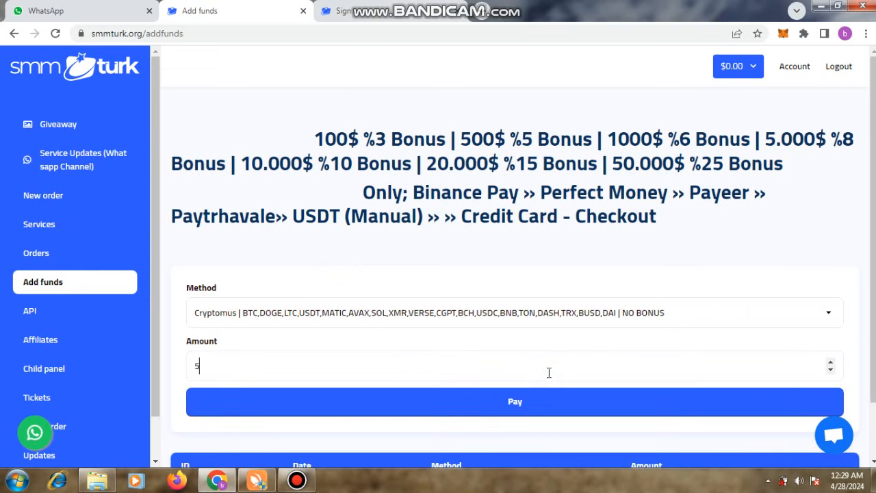
pyautogui.click(515, 401)
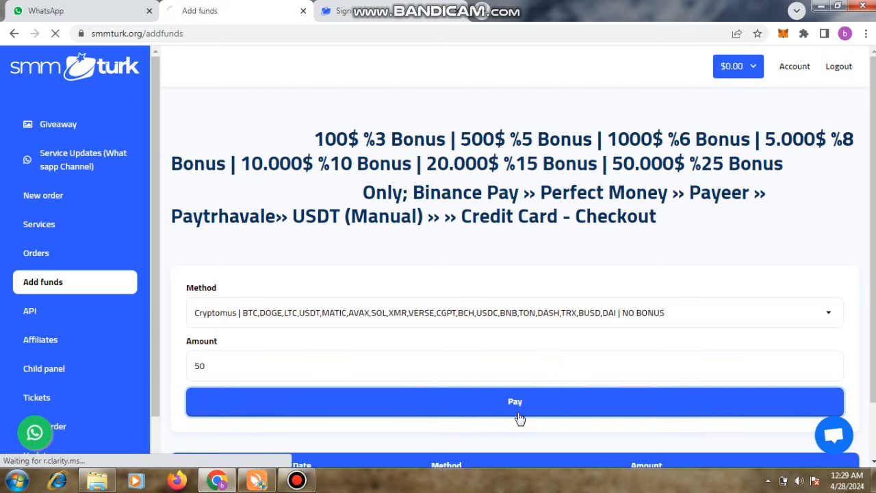
pyautogui.click(515, 401)
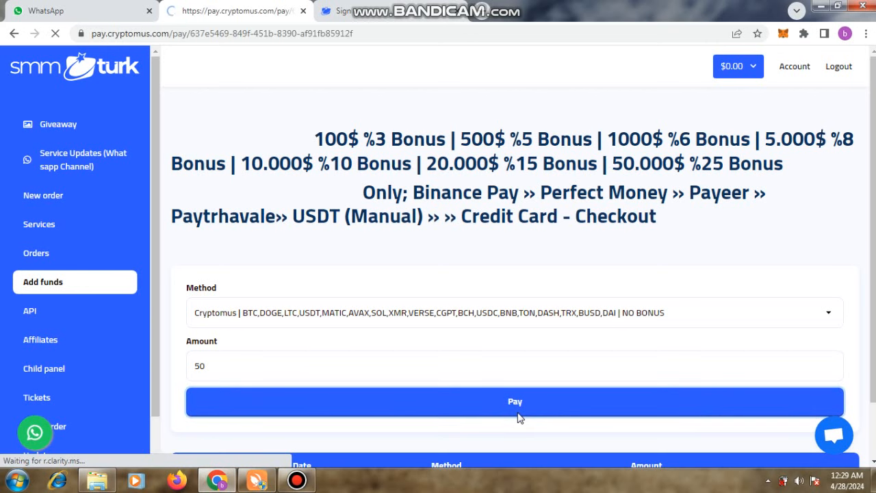
# Accept the Cryptomus Pay cookie settings and scroll down to the 50 USD payment options.
pyautogui.click(515, 402)
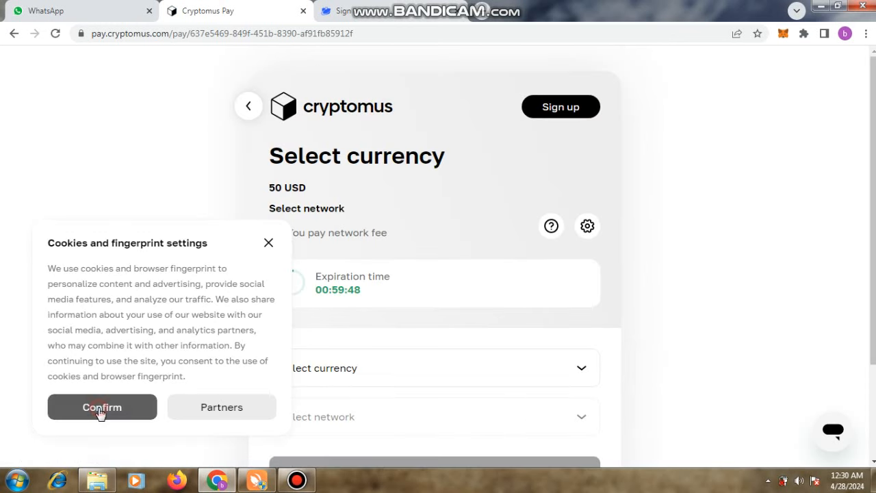
pyautogui.click(102, 407)
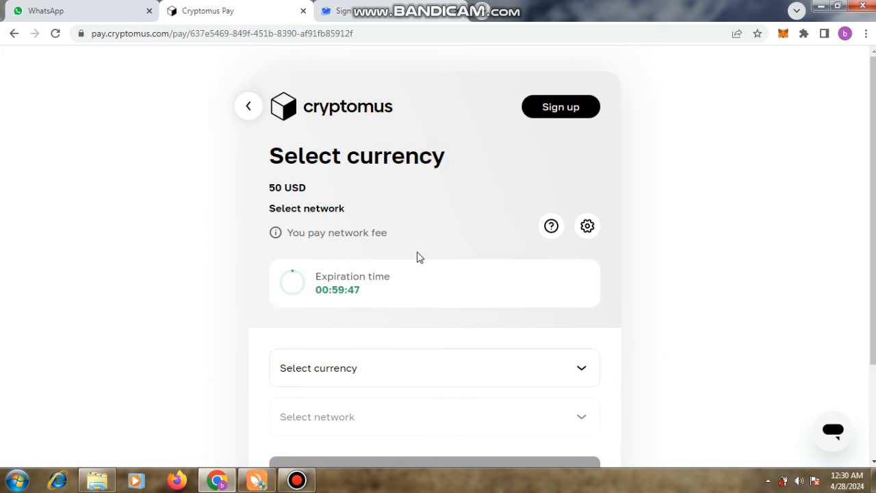
pyautogui.scroll(-3)
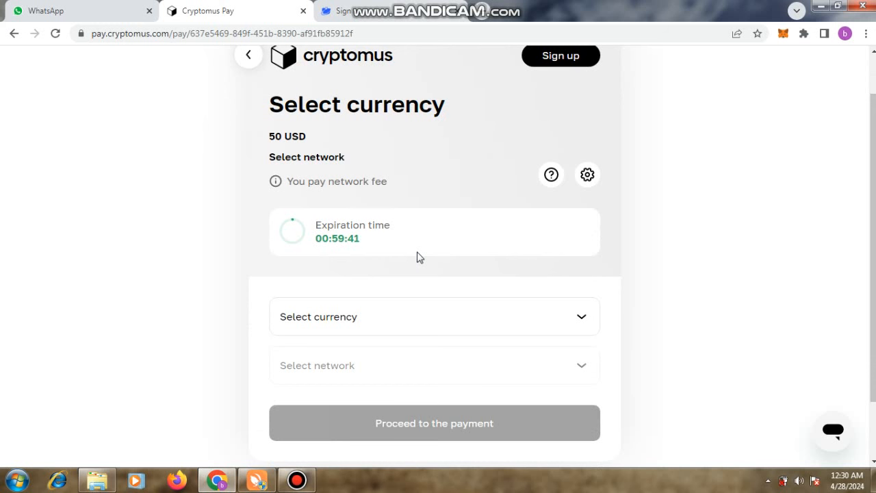
pyautogui.scroll(-3)
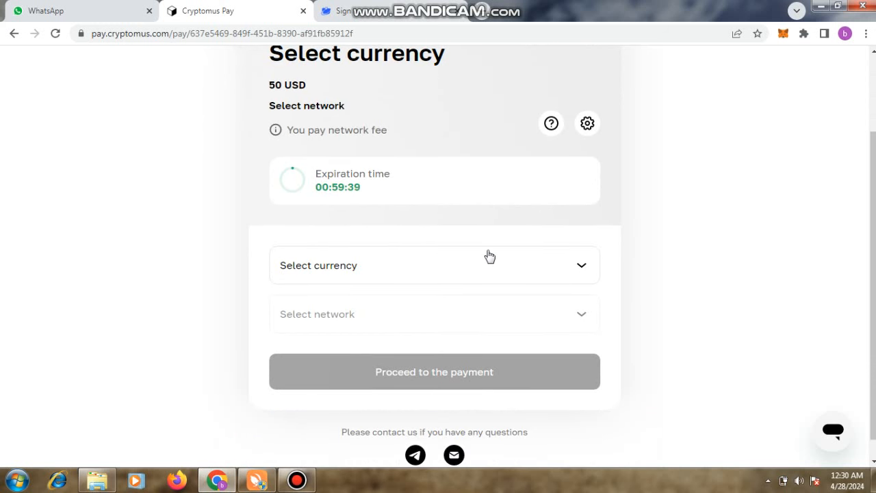
# Select USDT as the payment currency on the TRON (TRC-20) network, showing 50.03 USDT due.
pyautogui.click(433, 265)
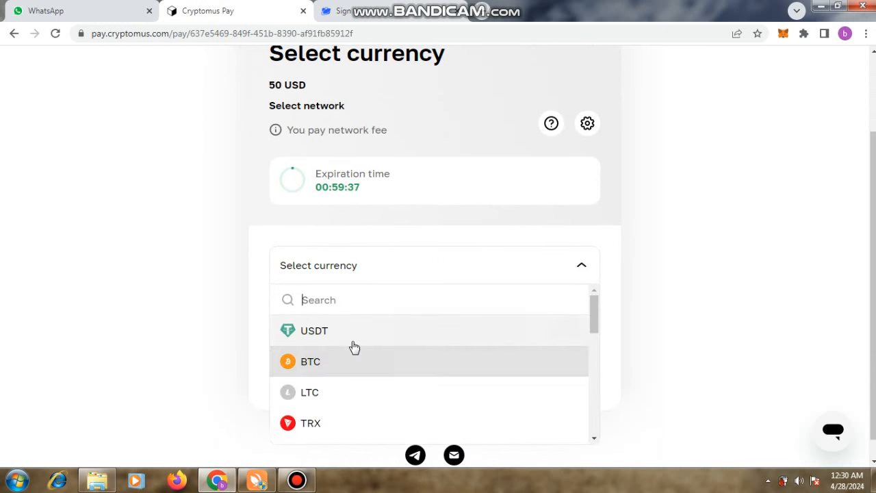
pyautogui.click(314, 331)
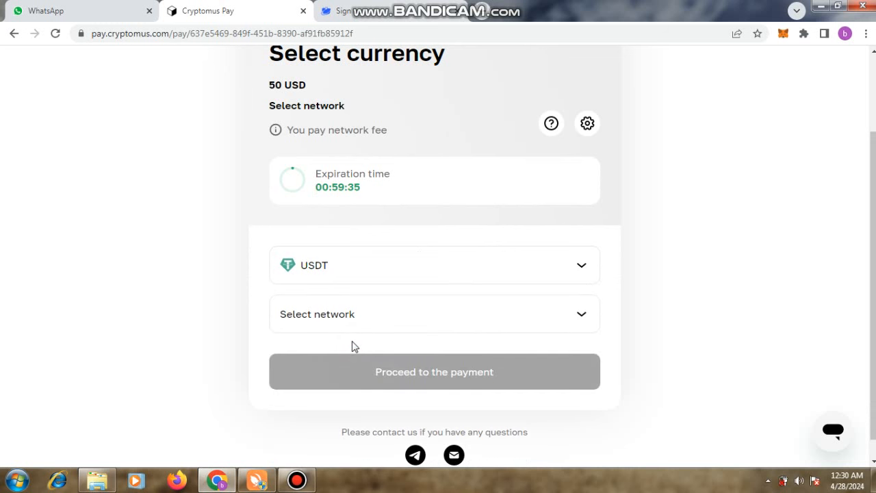
pyautogui.click(434, 314)
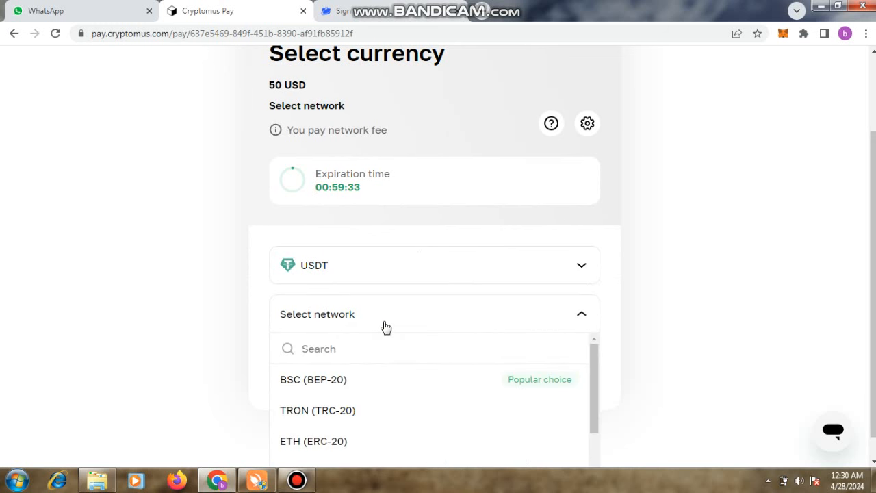
pyautogui.click(317, 410)
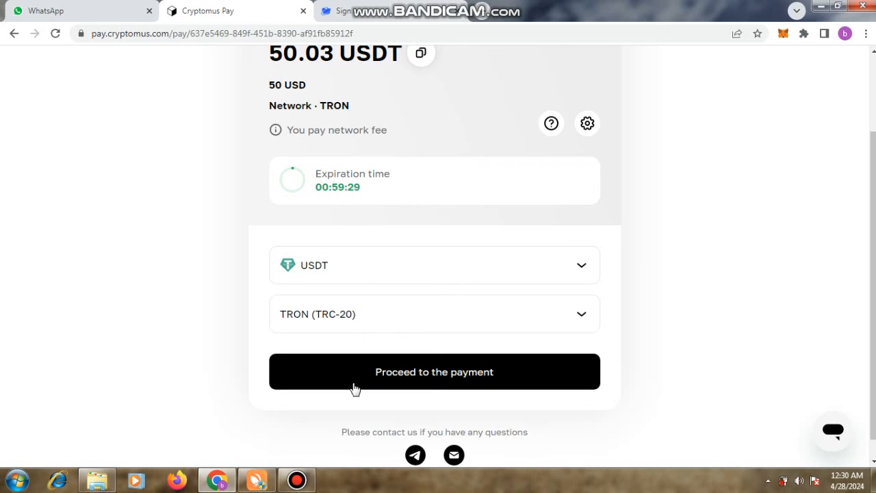
# Proceed to the TRC-20 payment details with QR code and copy the recipient's wallet address.
pyautogui.click(434, 371)
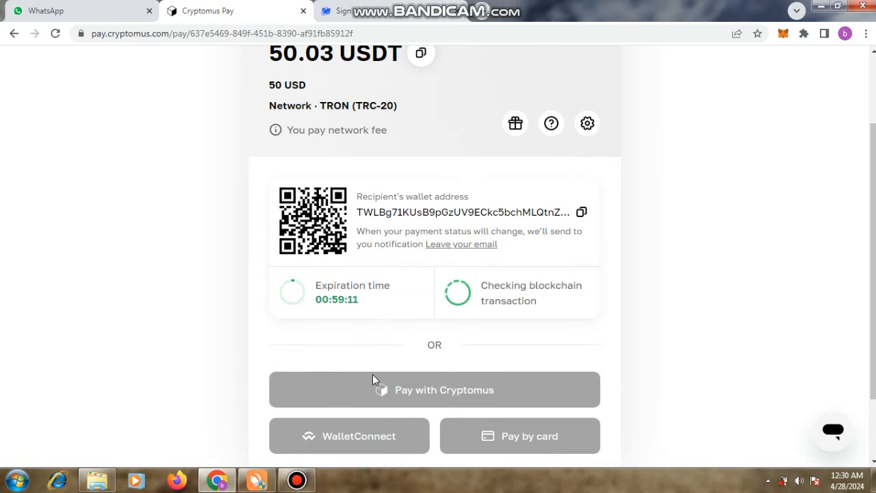
pyautogui.click(581, 211)
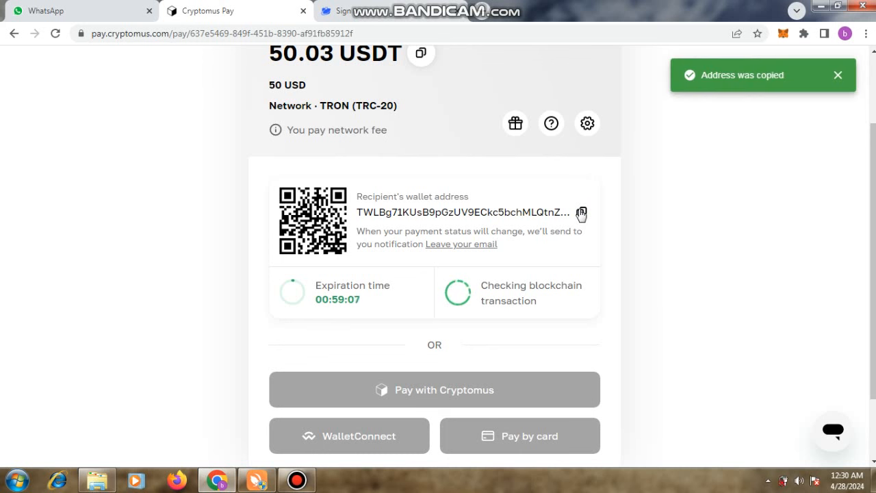
pyautogui.moveTo(394, 286)
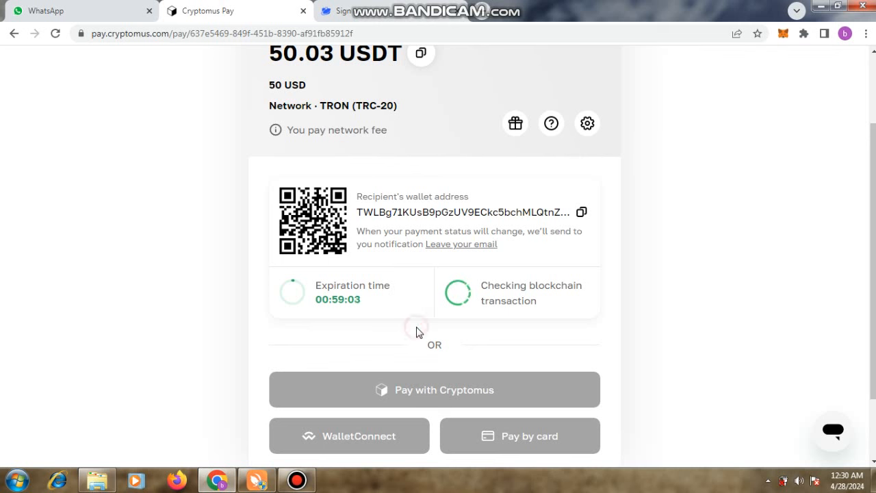
pyautogui.moveTo(374, 377)
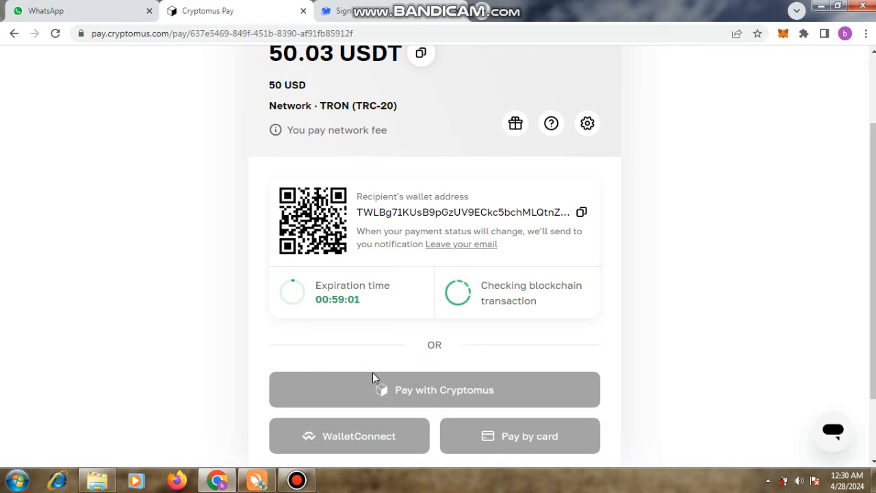
pyautogui.moveTo(404, 422)
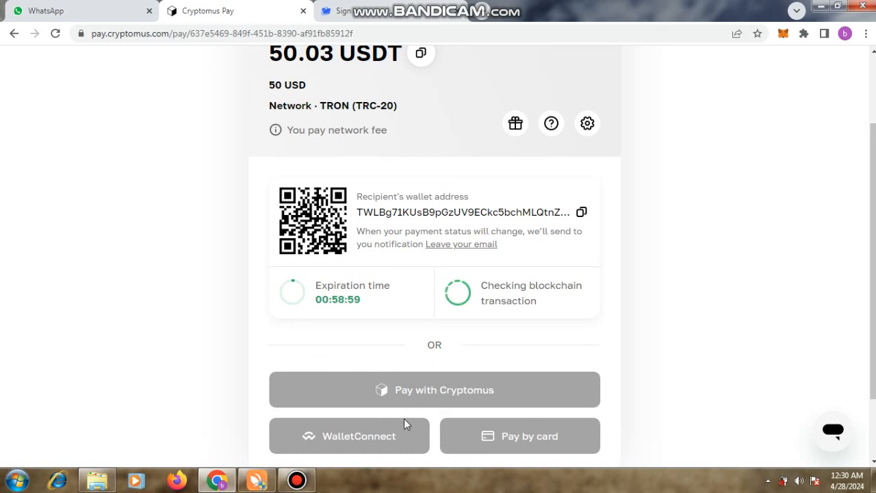
pyautogui.moveTo(316, 397)
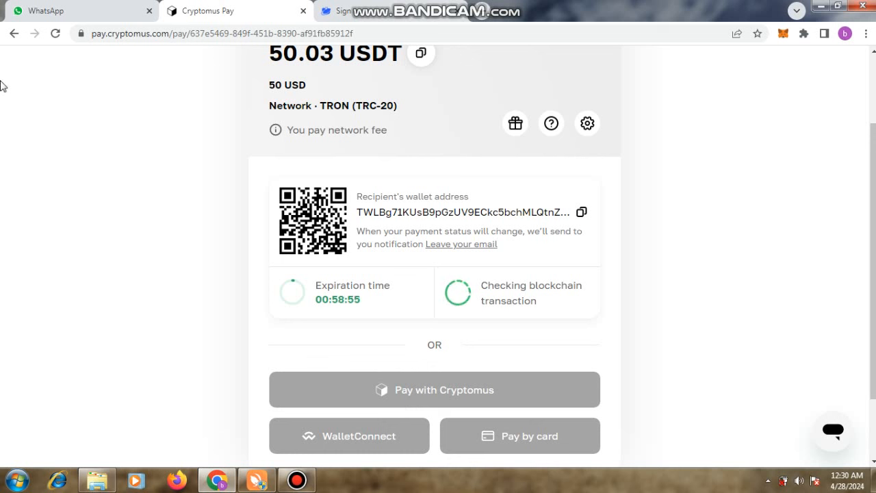
pyautogui.click(14, 33)
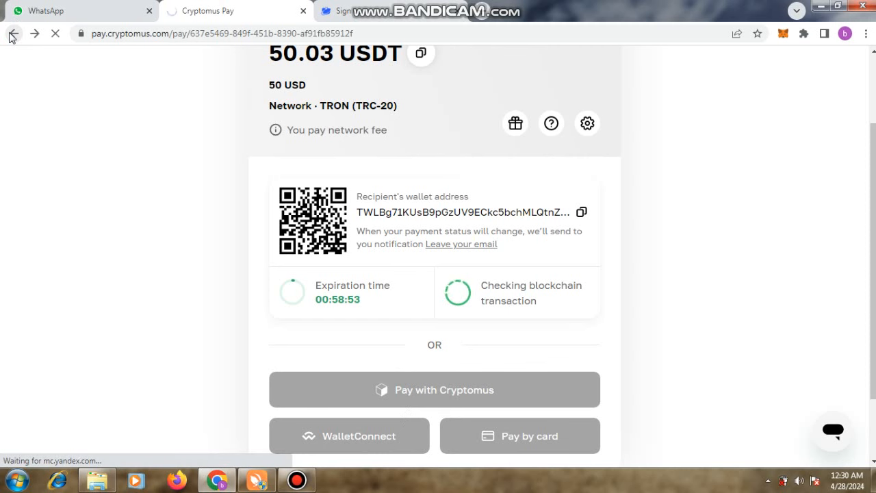
# Go back to the SMMTurk API documentation, review it to the order status section, and return to Add funds.
pyautogui.click(14, 33)
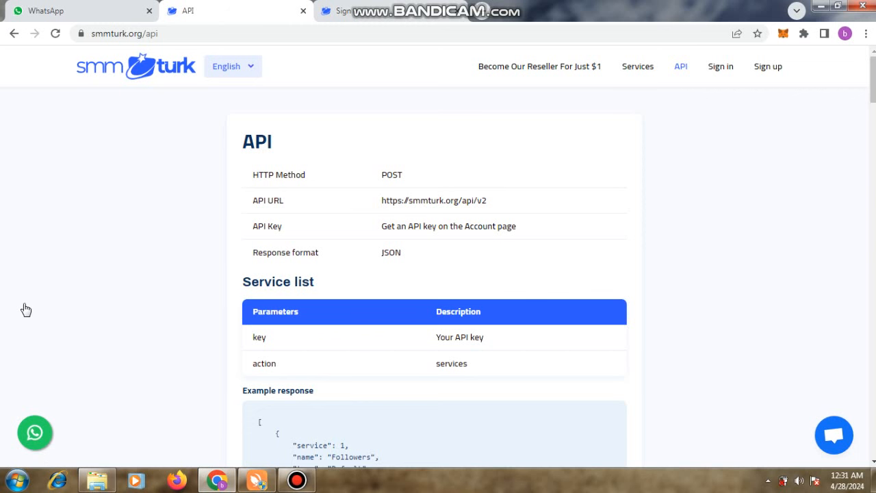
pyautogui.scroll(-3)
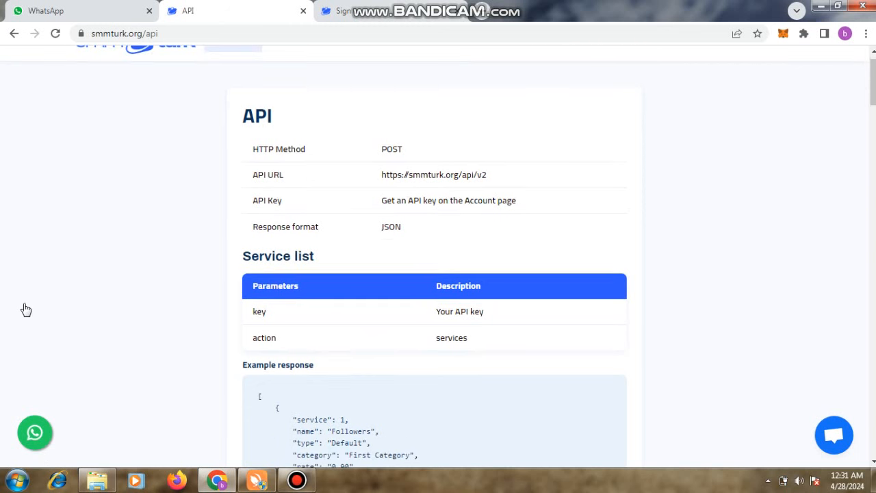
pyautogui.scroll(-3)
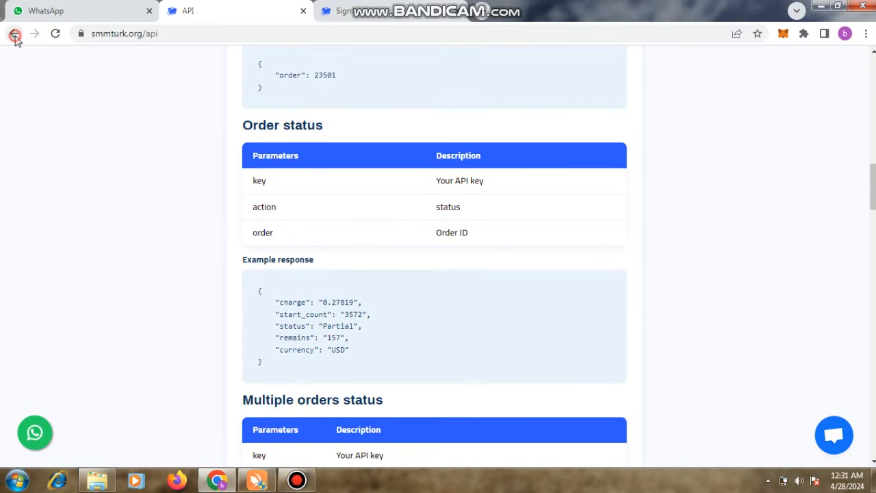
pyautogui.click(15, 34)
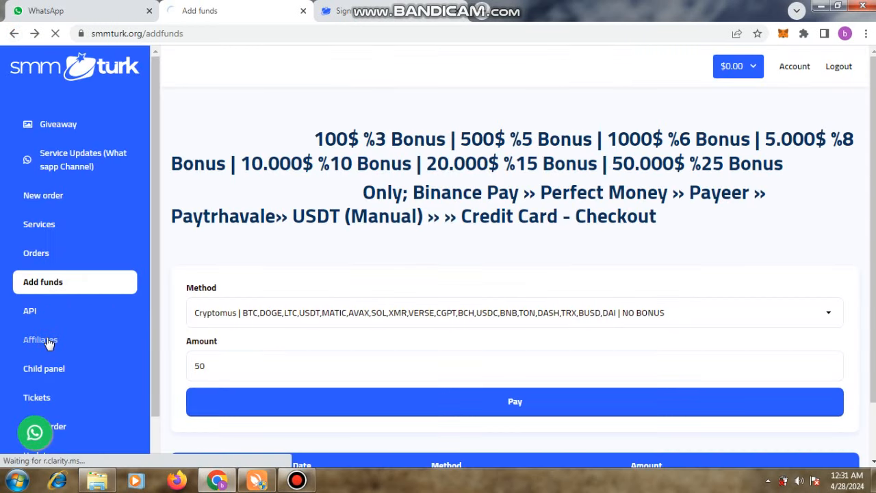
# View the Affiliates page with its referral link and earnings, then reach the Child panel page.
pyautogui.click(41, 339)
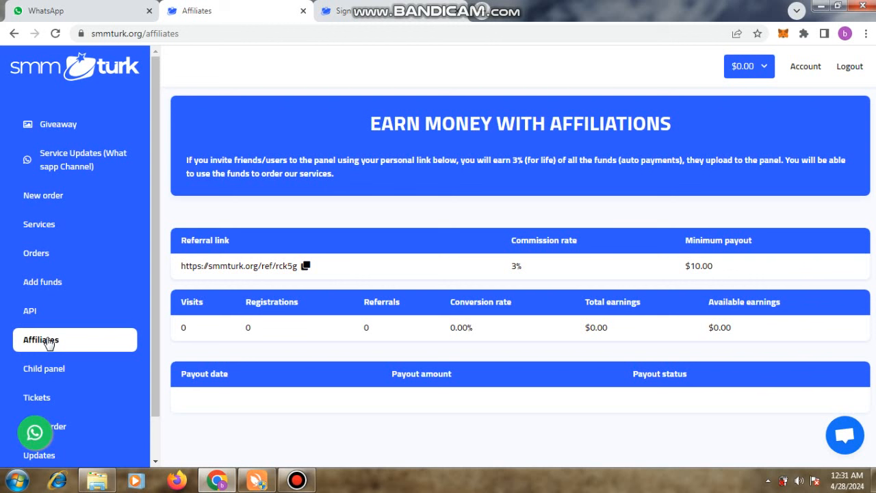
pyautogui.click(43, 368)
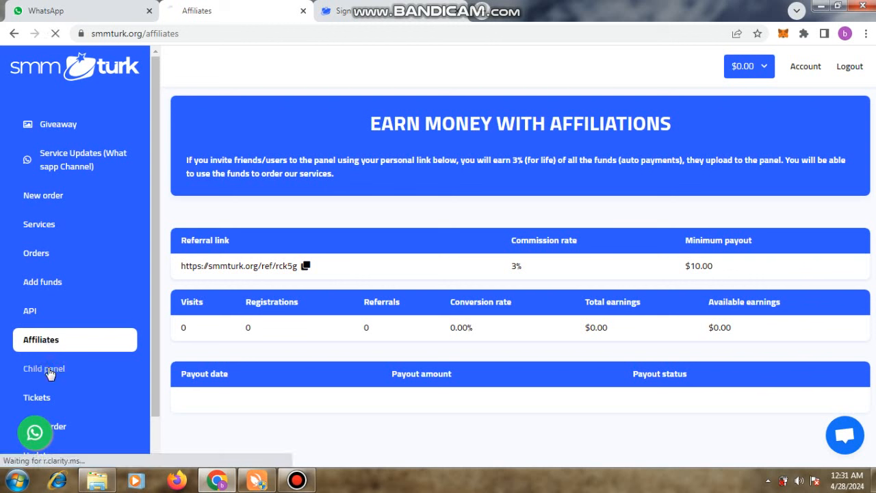
pyautogui.click(44, 368)
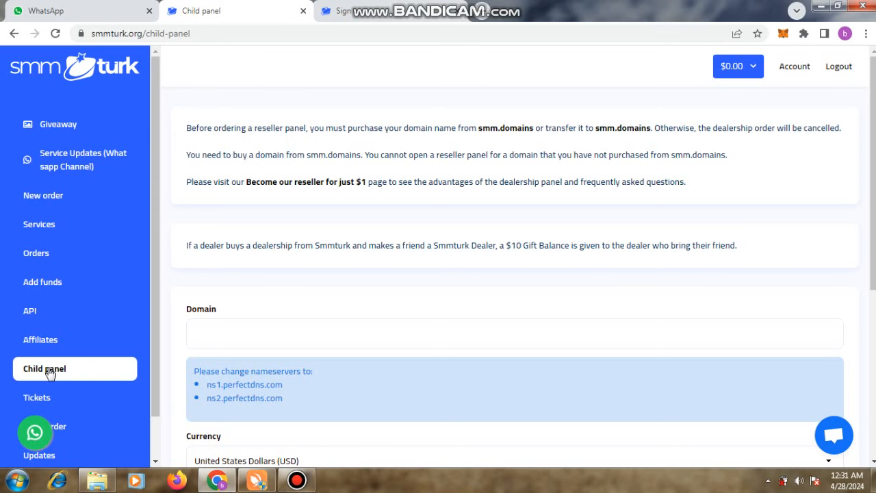
# Review the child panel order form down to its $1.00 monthly price, then reach the Tickets page.
pyautogui.scroll(-3)
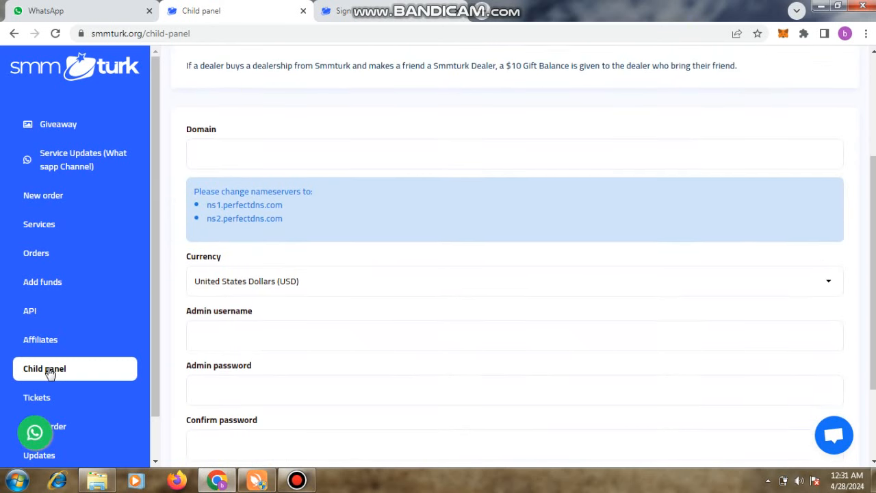
pyautogui.scroll(-3)
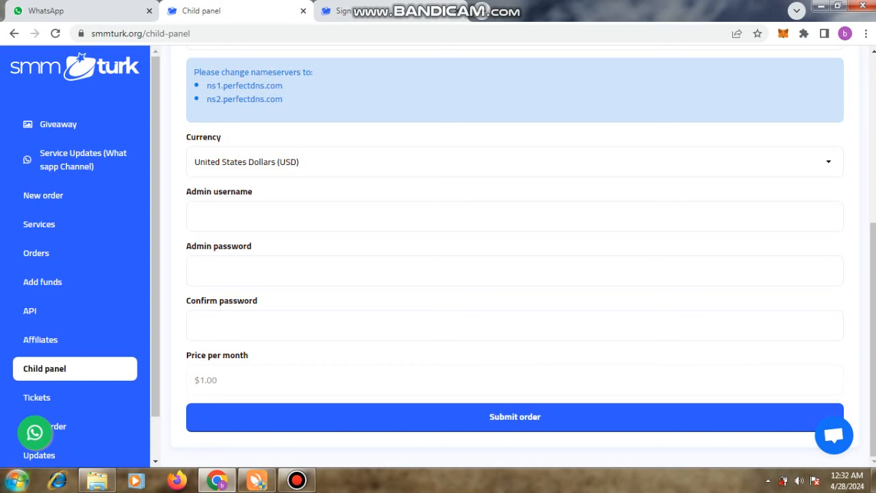
pyautogui.click(36, 397)
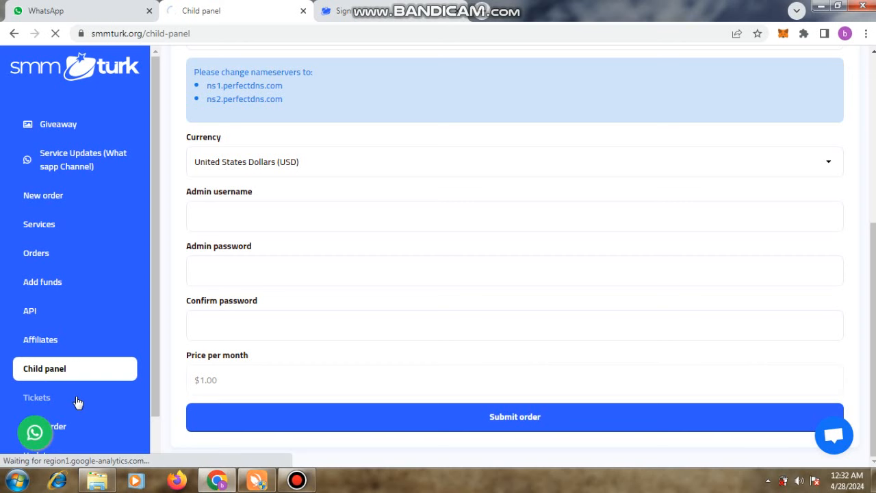
pyautogui.click(37, 397)
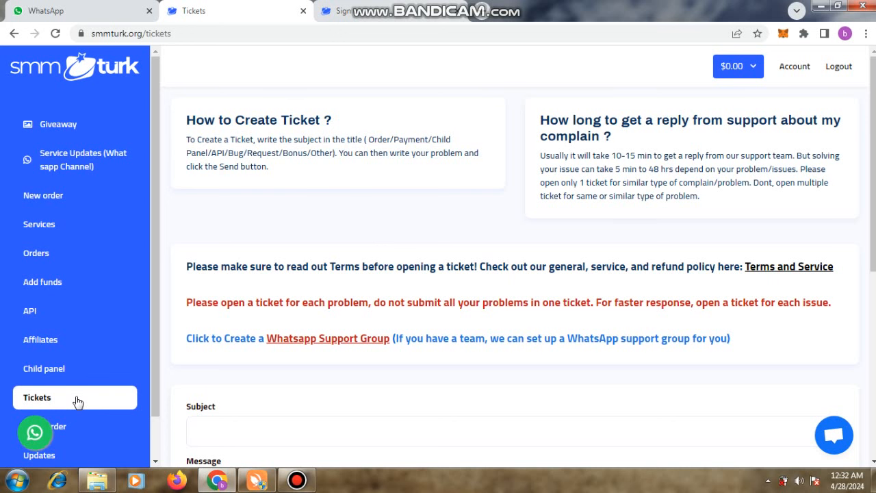
# Scroll through the Tickets page's support guidance and subject field.
pyautogui.scroll(-3)
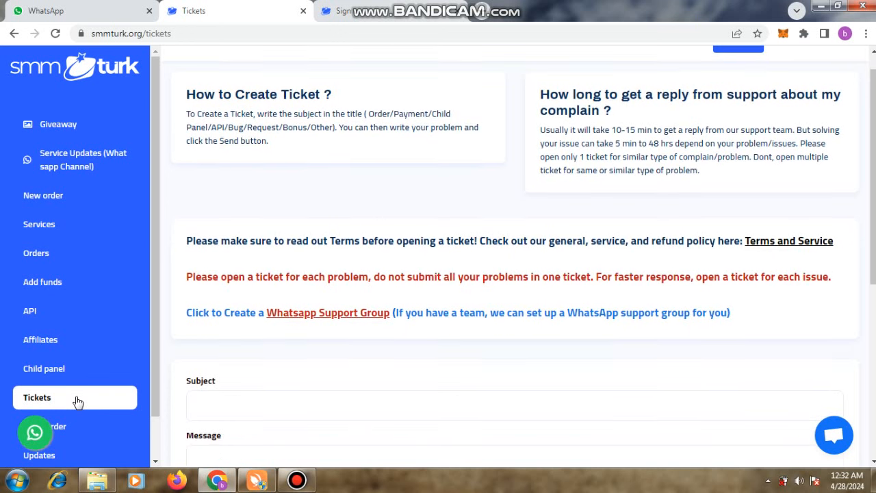
pyautogui.scroll(-3)
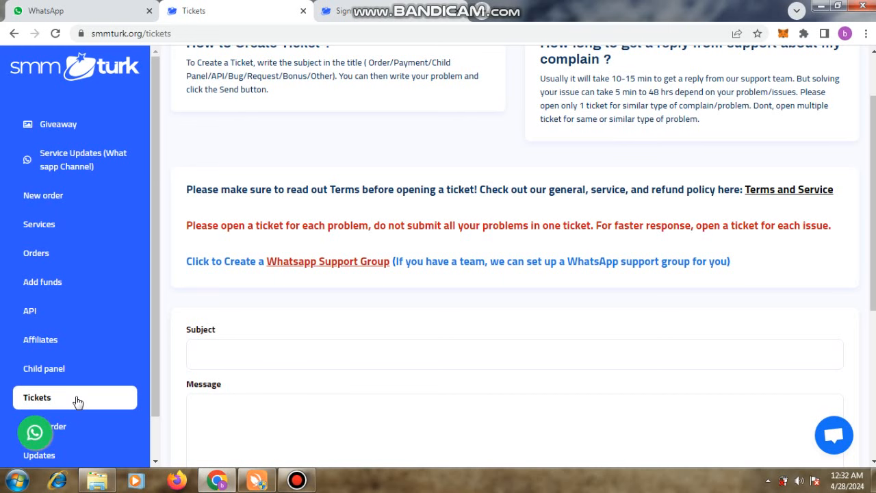
pyautogui.scroll(-3)
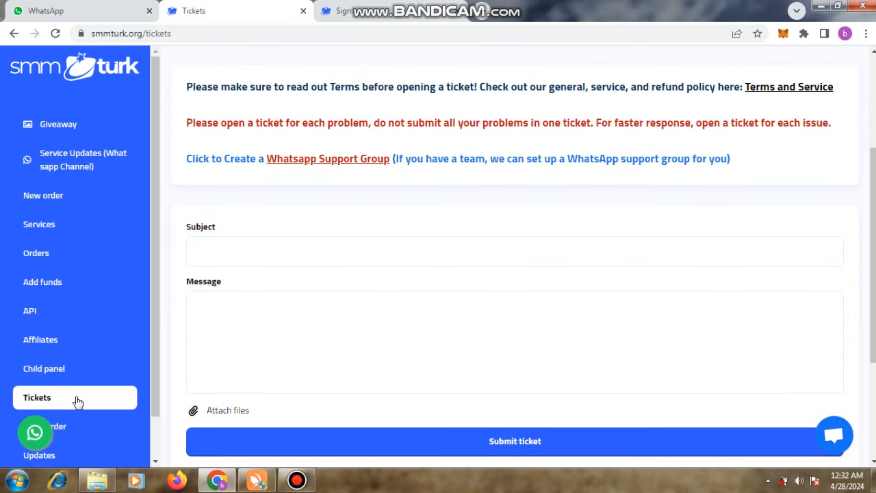
pyautogui.scroll(-3)
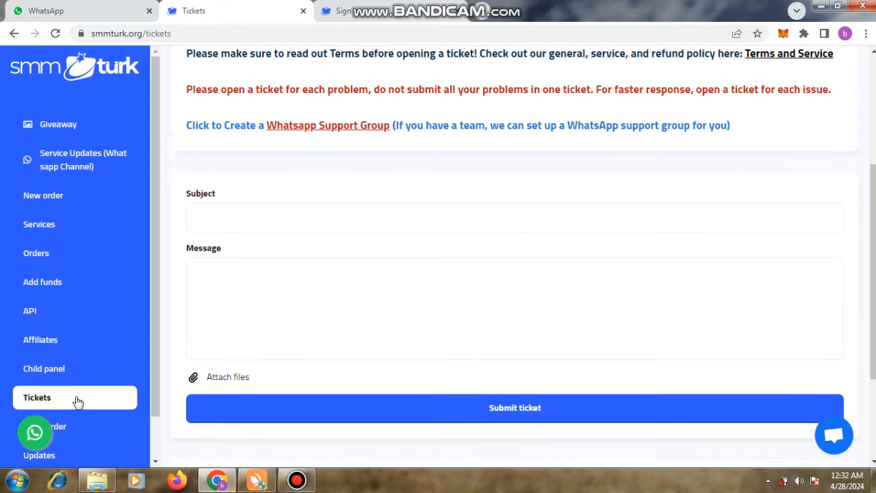
pyautogui.scroll(-3)
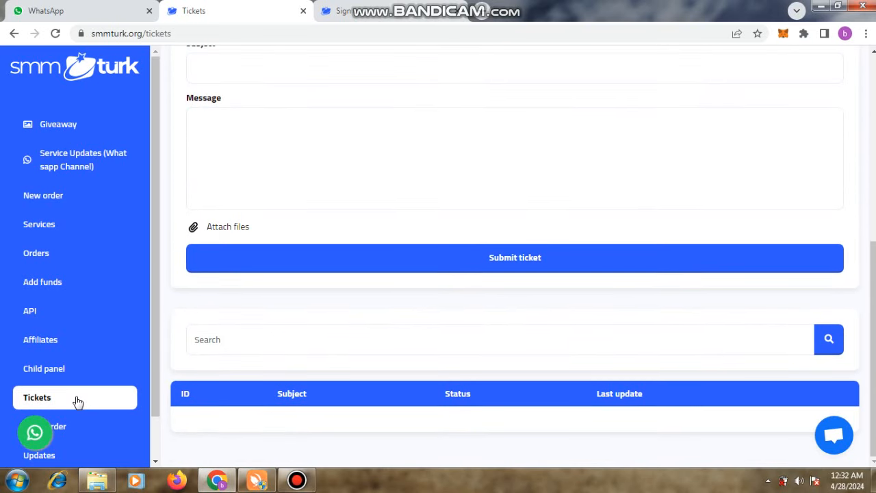
pyautogui.moveTo(71, 425)
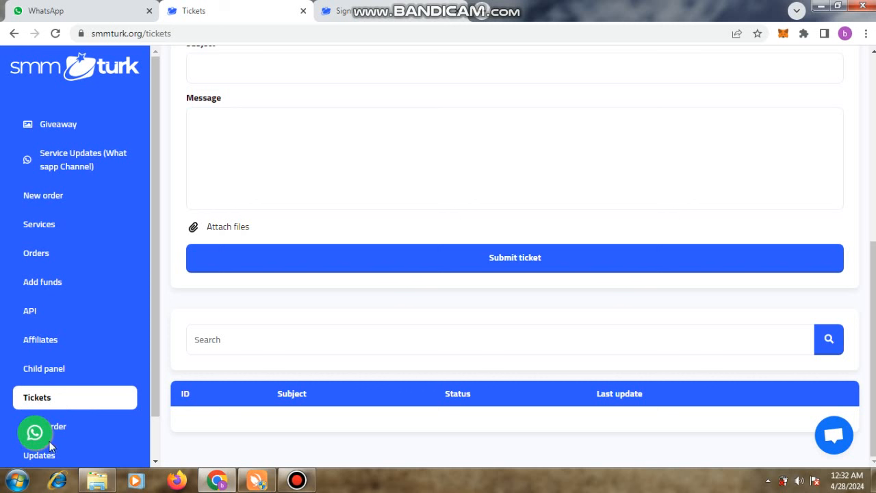
pyautogui.moveTo(61, 430)
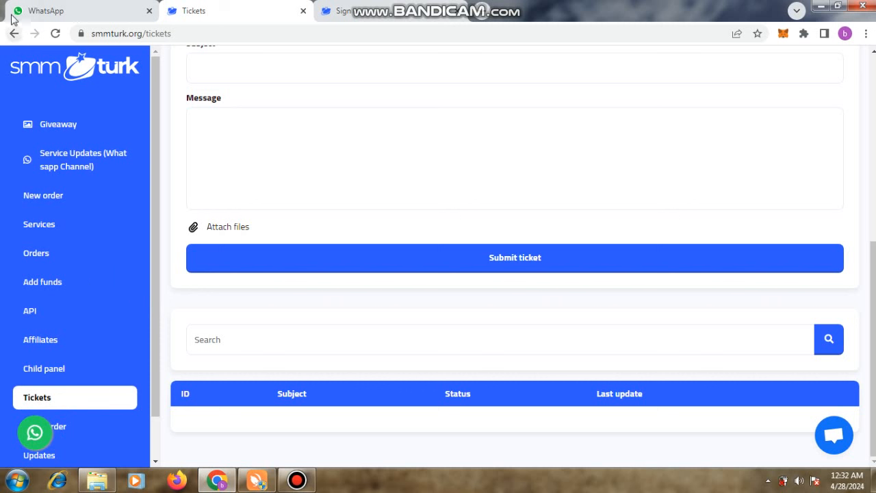
# Step back through Tickets and Child panel history to the smmturk.org homepage with its sign-in form.
pyautogui.click(14, 33)
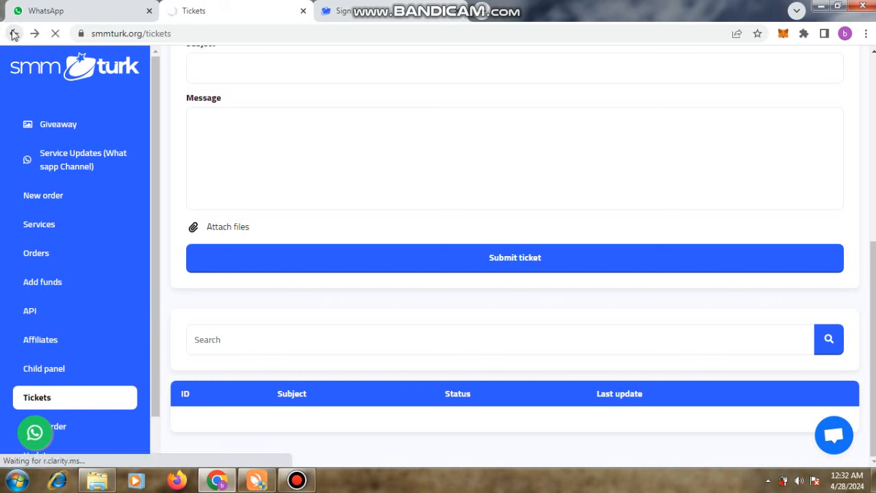
pyautogui.click(44, 368)
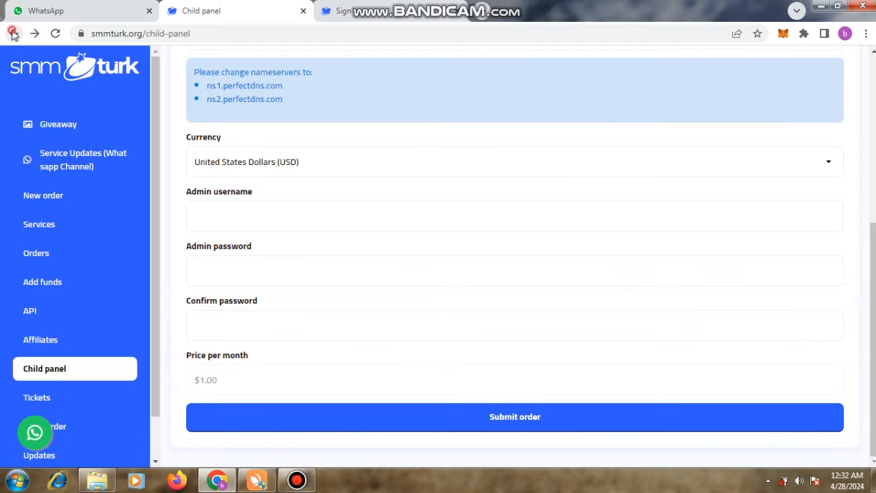
pyautogui.click(12, 33)
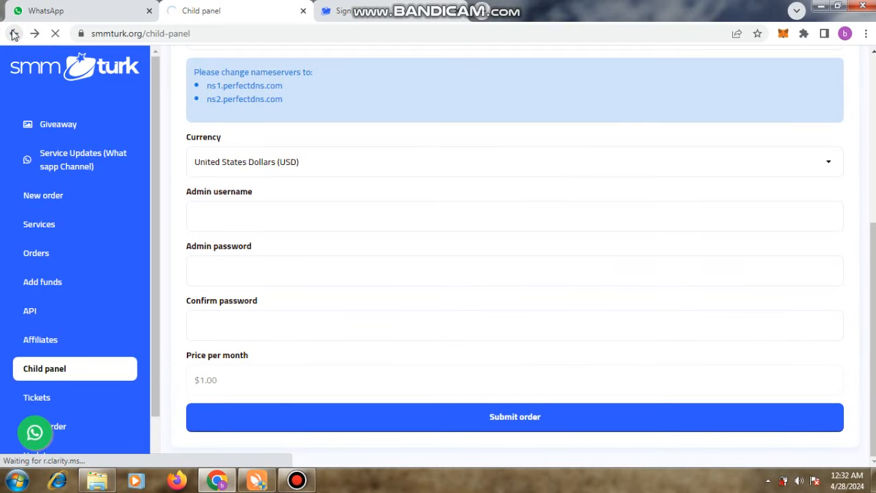
pyautogui.click(14, 33)
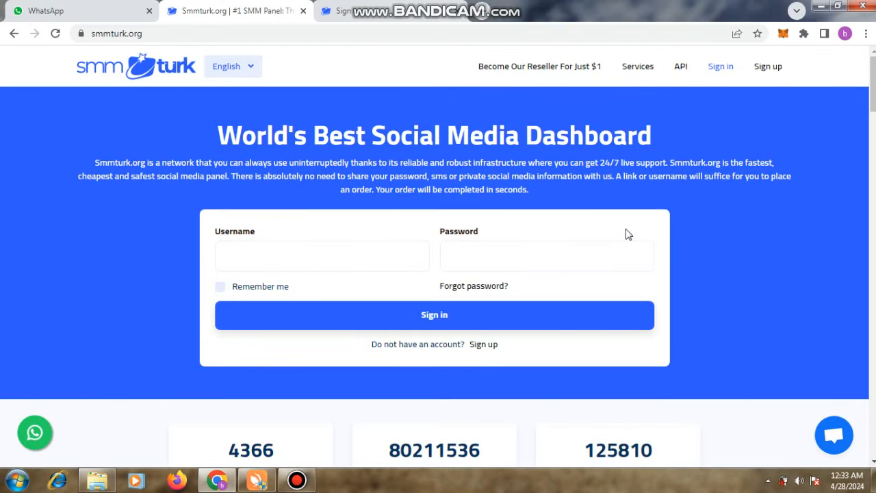
pyautogui.scroll(-3)
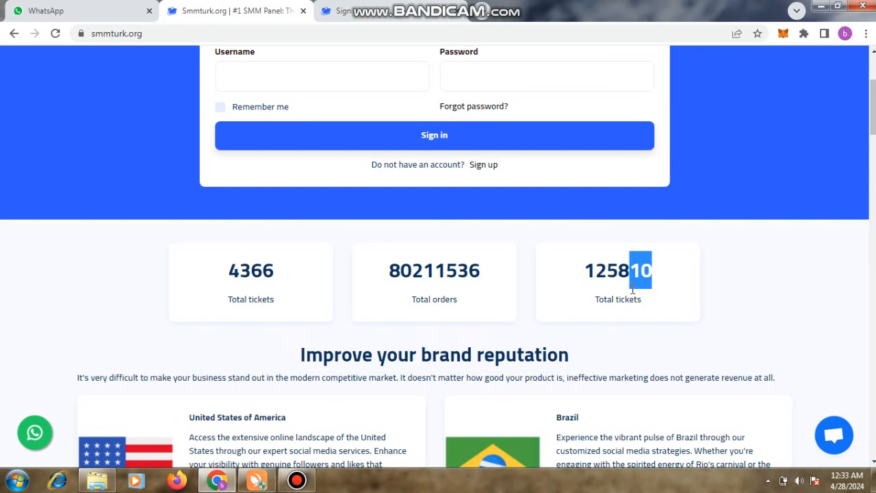
pyautogui.scroll(-3)
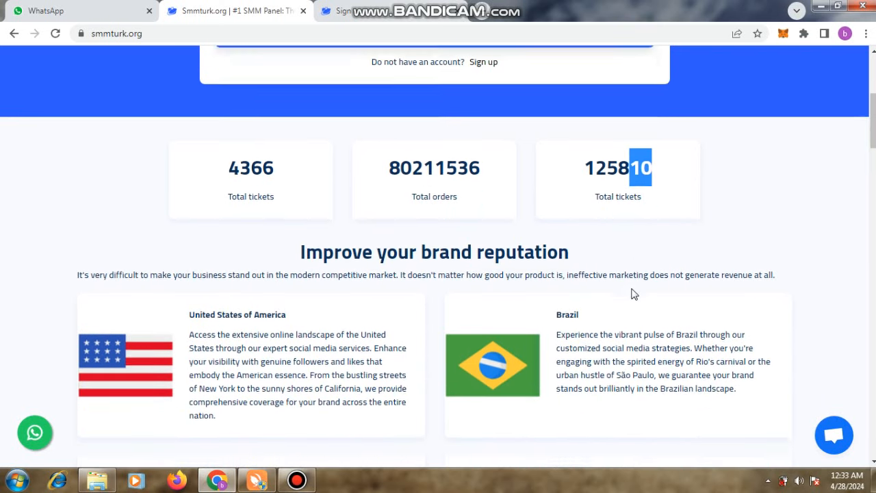
pyautogui.scroll(-3)
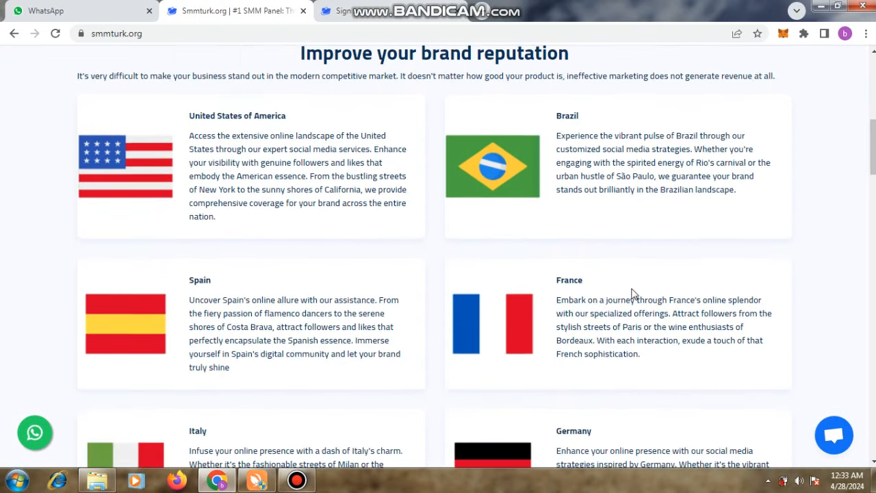
pyautogui.scroll(-3)
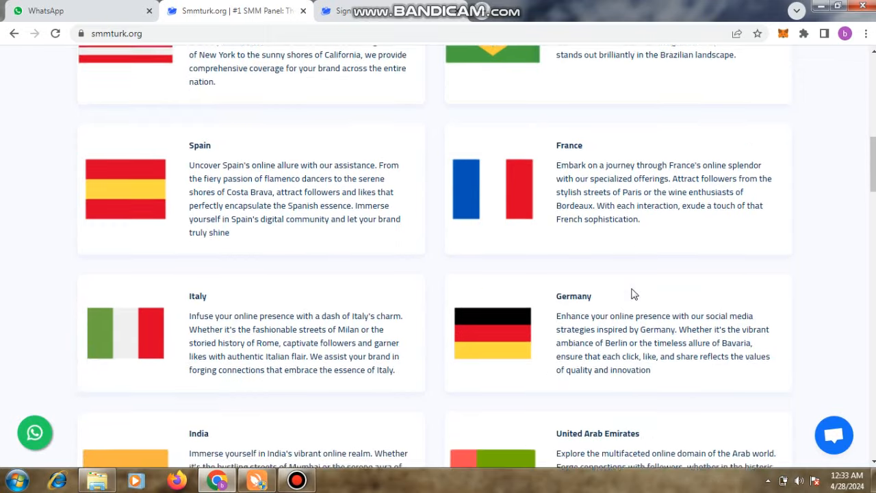
pyautogui.scroll(-3)
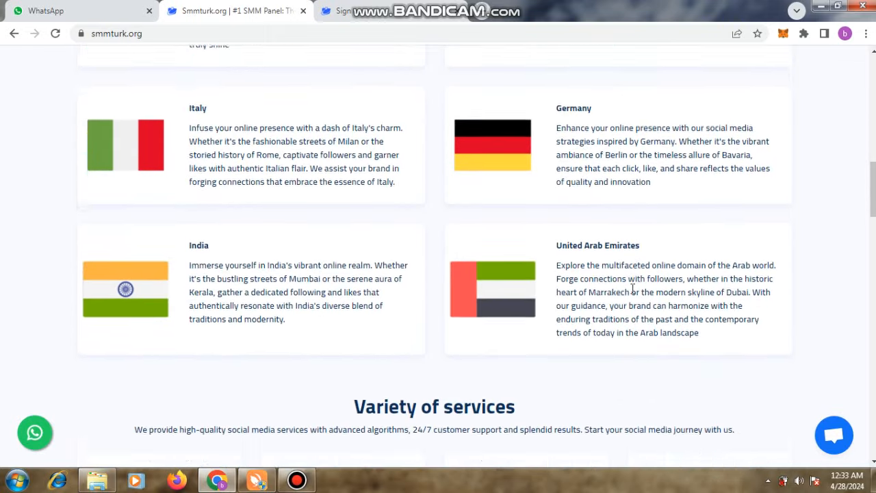
pyautogui.scroll(-3)
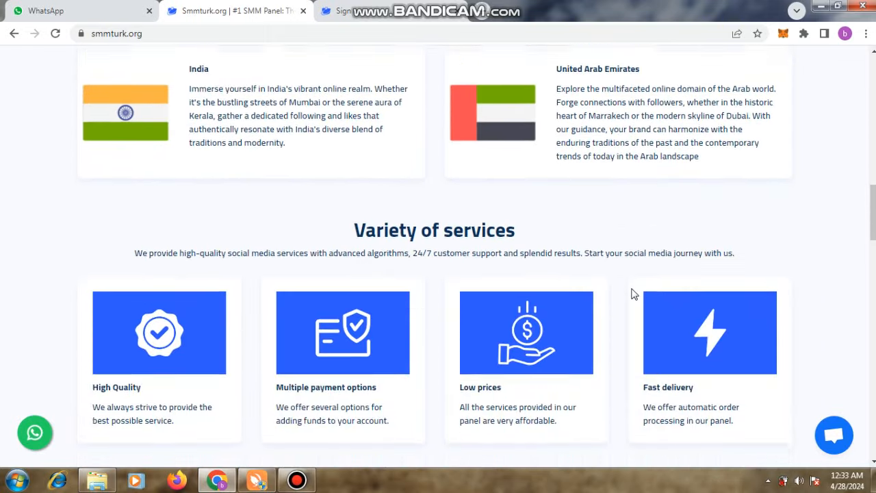
pyautogui.scroll(-3)
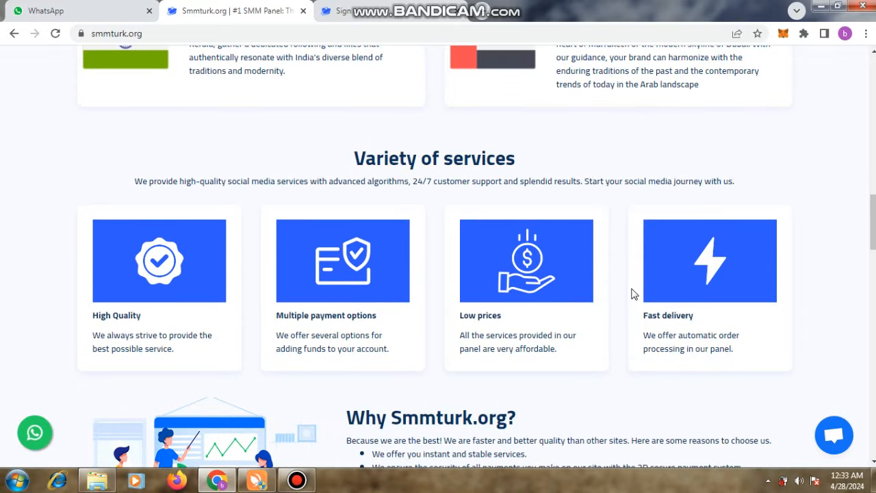
pyautogui.scroll(-3)
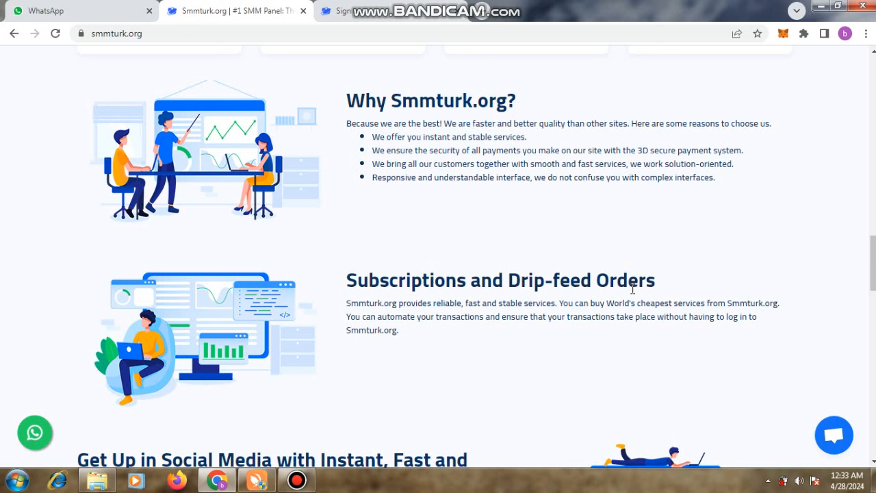
pyautogui.scroll(-3)
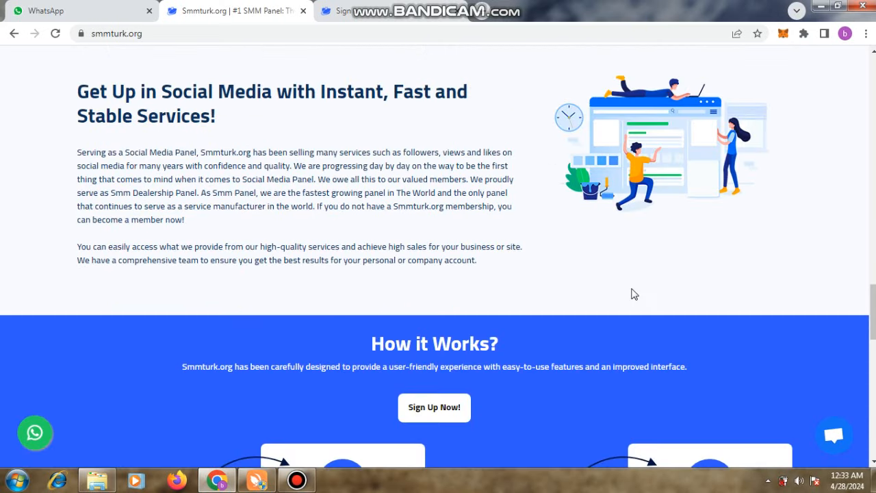
pyautogui.scroll(-3)
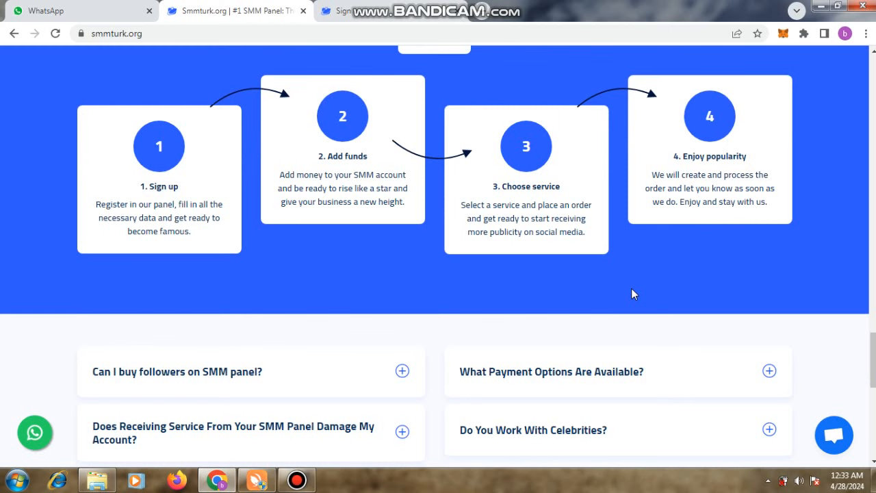
pyautogui.scroll(-3)
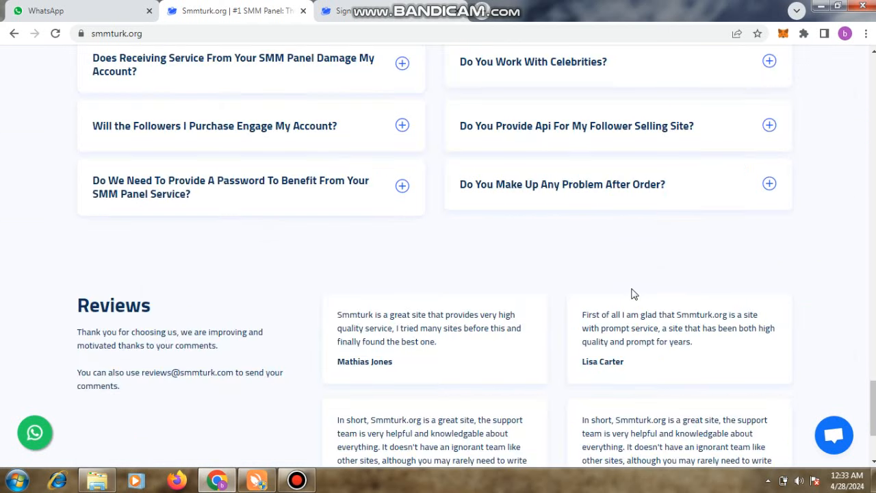
pyautogui.scroll(-3)
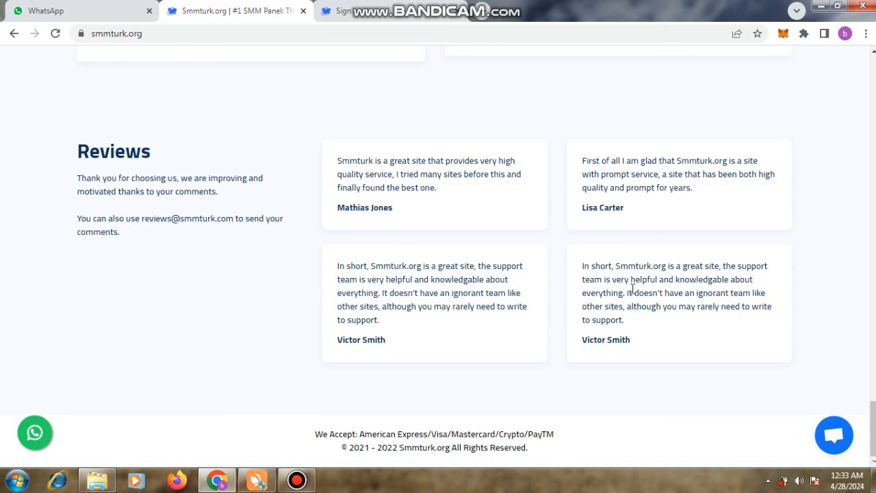
pyautogui.moveTo(399, 336)
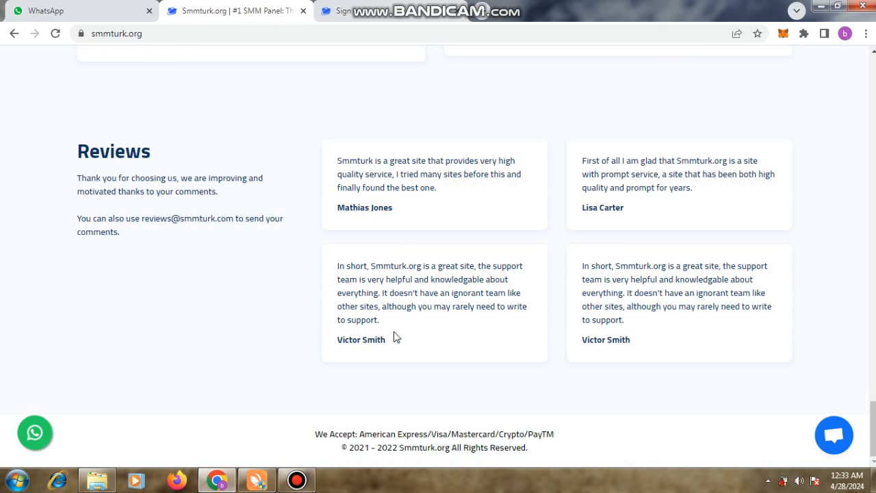
pyautogui.moveTo(680, 399)
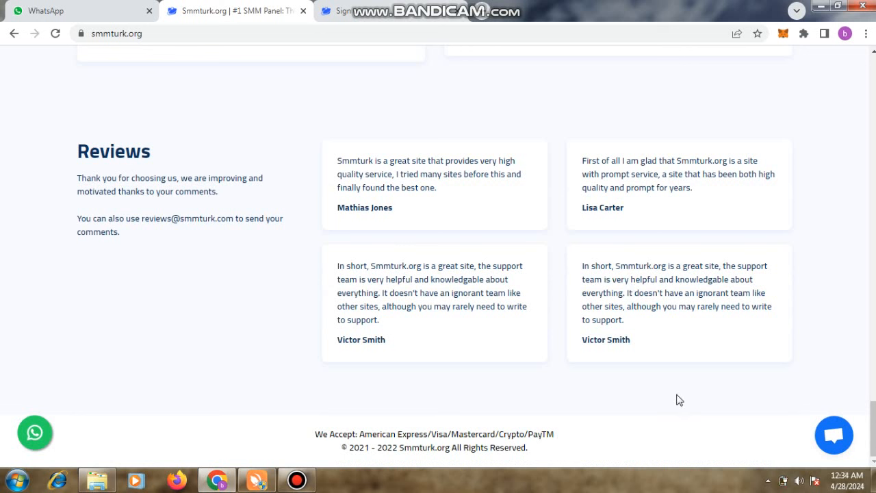
pyautogui.moveTo(599, 375)
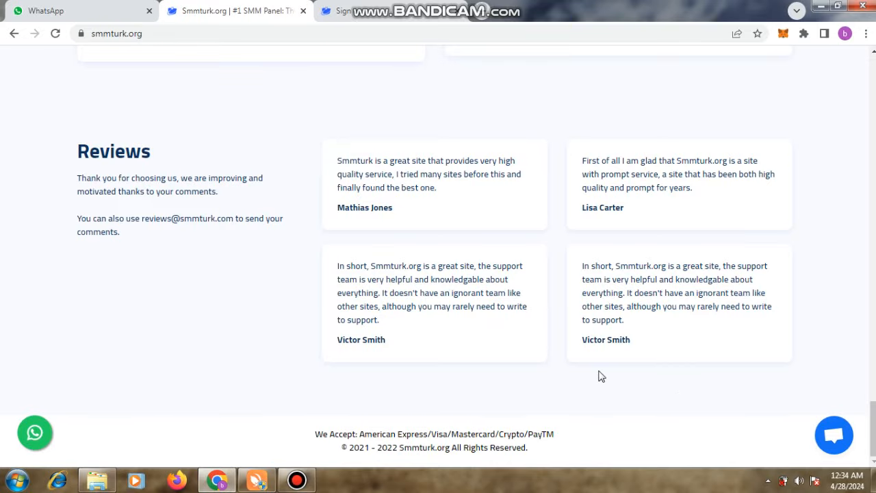
pyautogui.scroll(3)
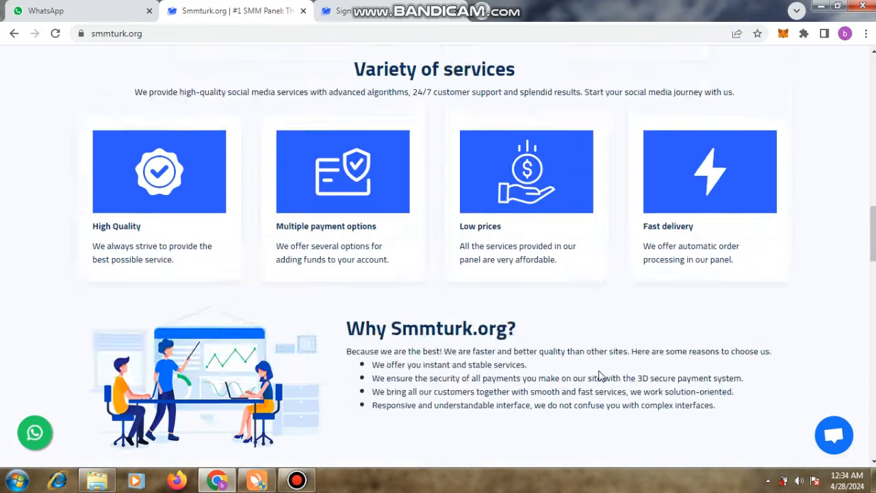
pyautogui.scroll(3)
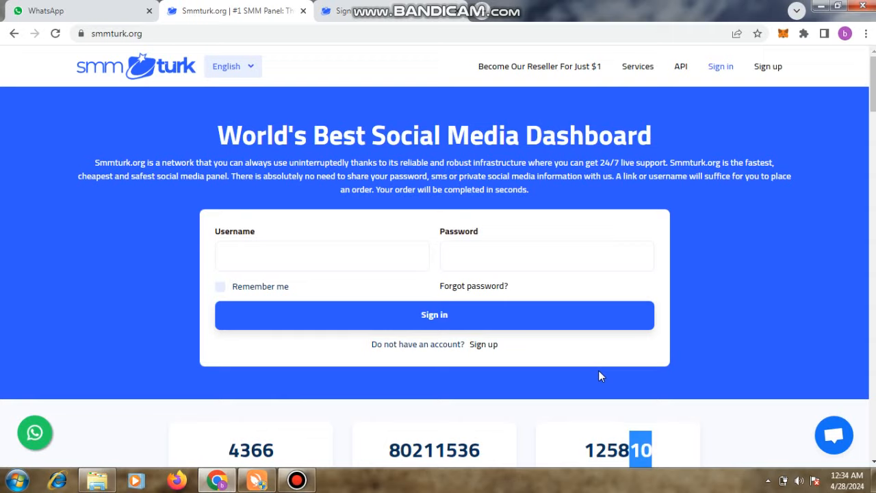